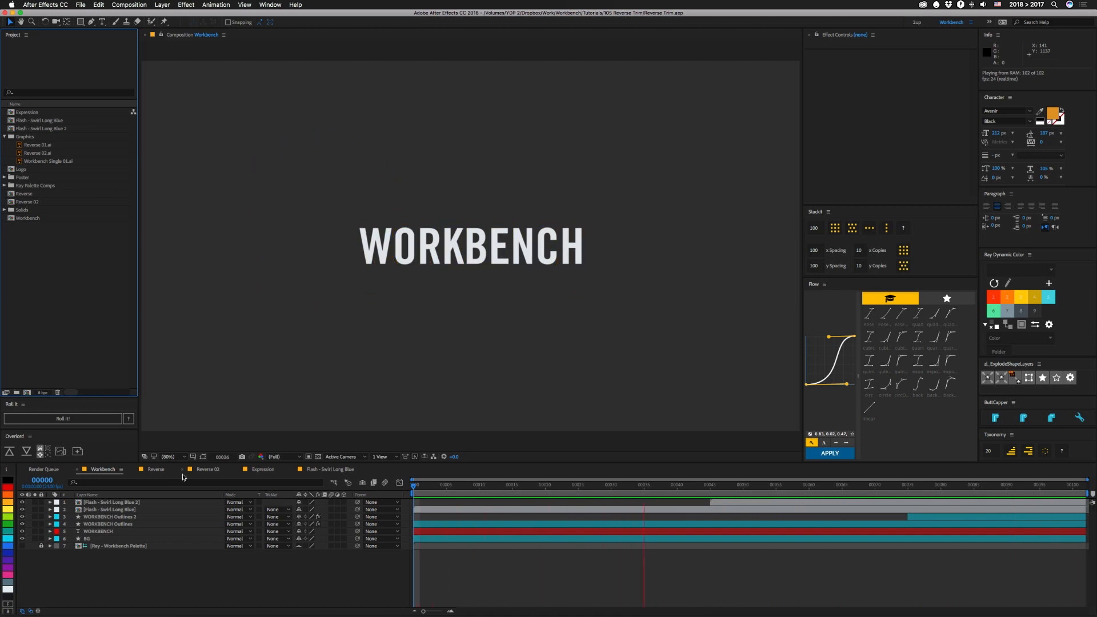
Open the Reverse comp showing the |y-x| = x-y range diagram.
left_click(154, 469)
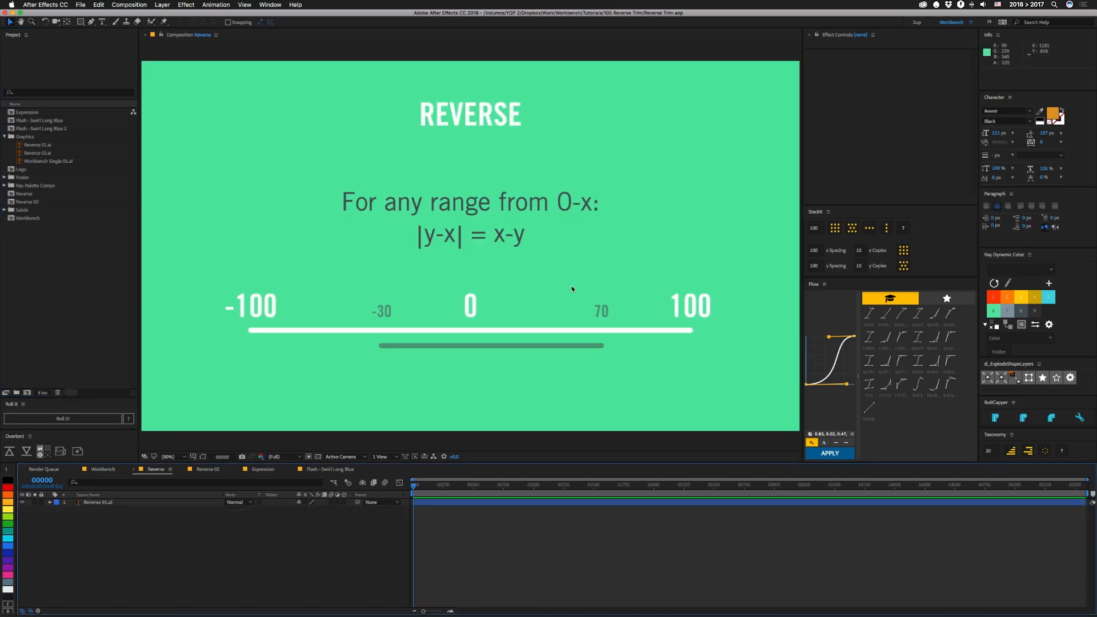
mouse_move(665, 325)
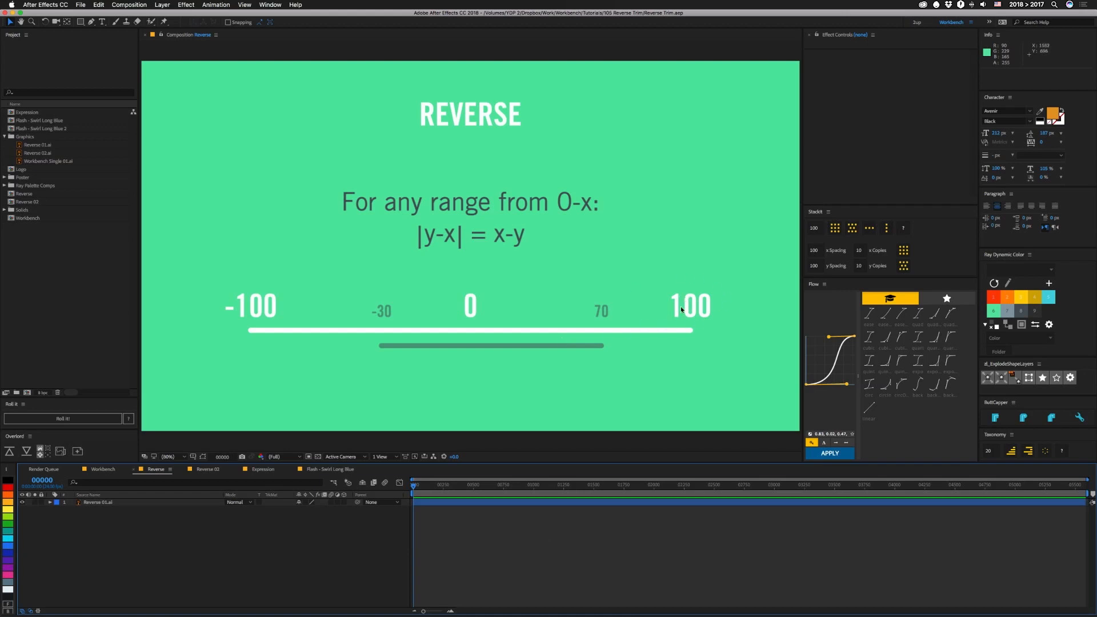
mouse_move(602, 319)
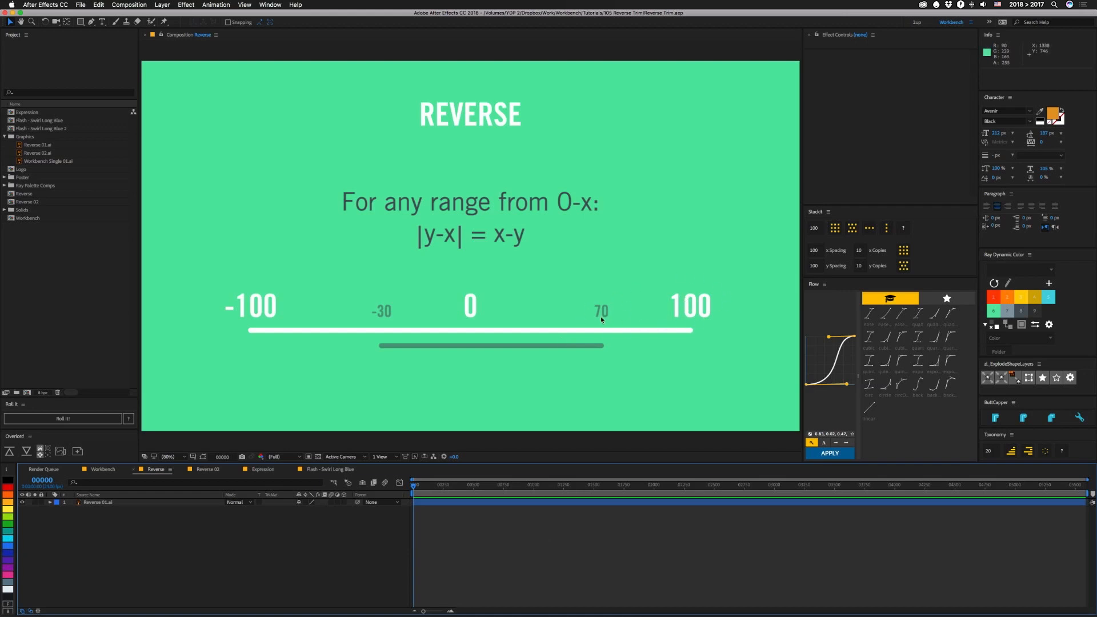
mouse_move(613, 332)
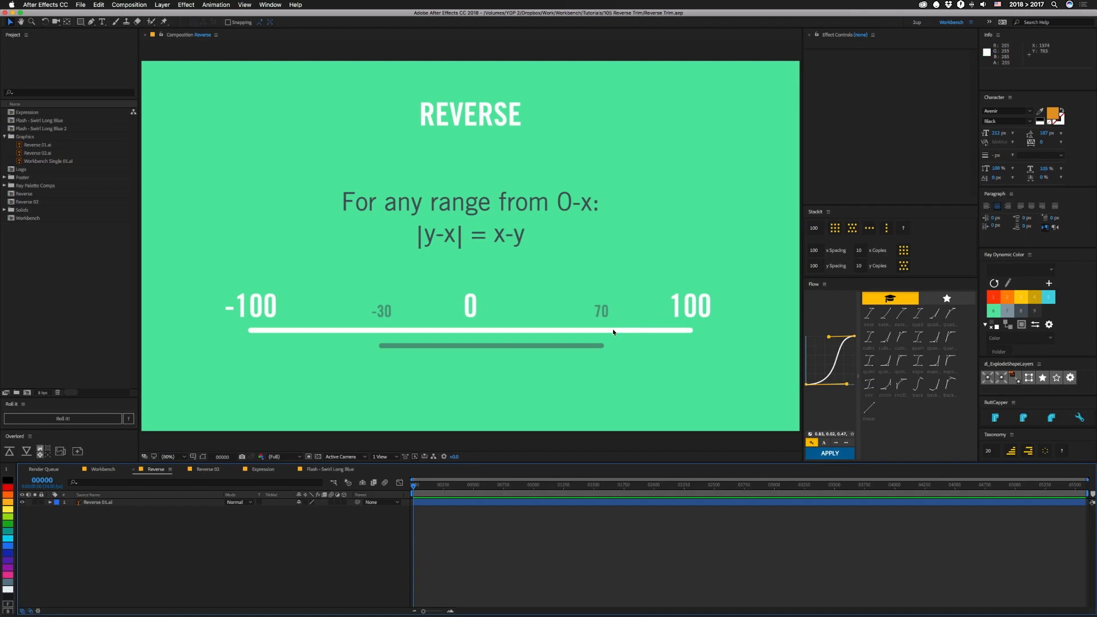
mouse_move(678, 305)
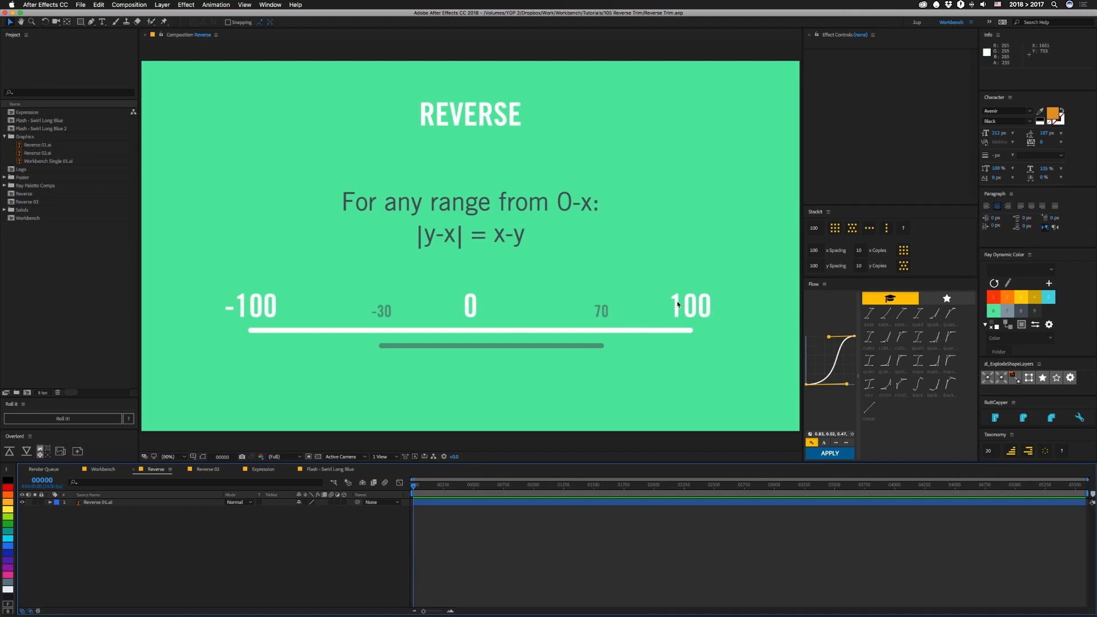
mouse_move(595, 318)
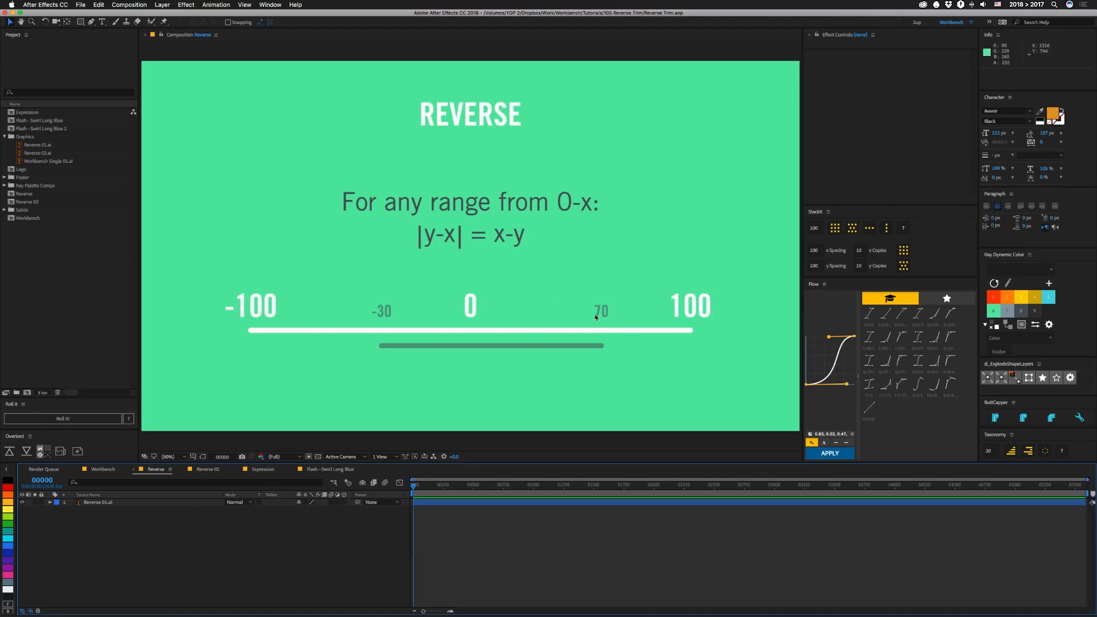
mouse_move(532, 317)
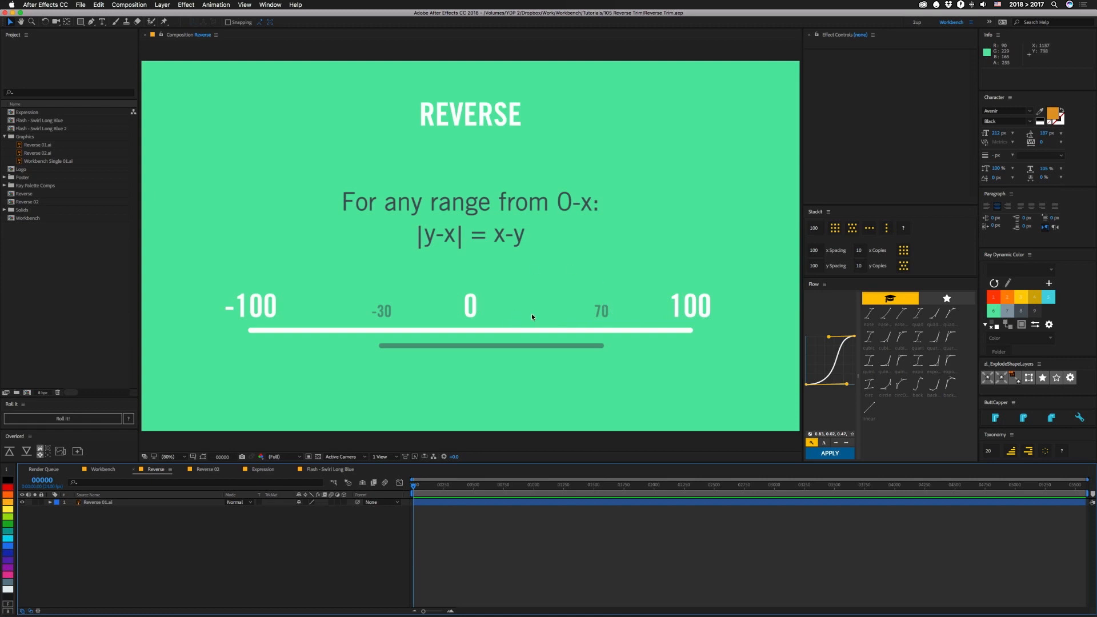
mouse_move(694, 218)
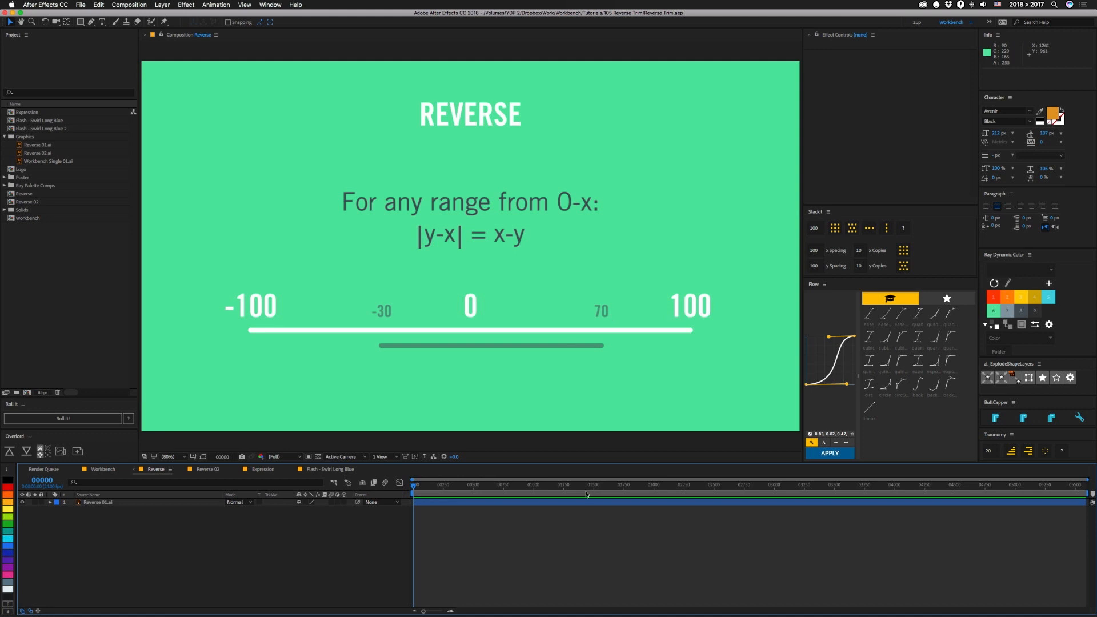
mouse_move(728, 314)
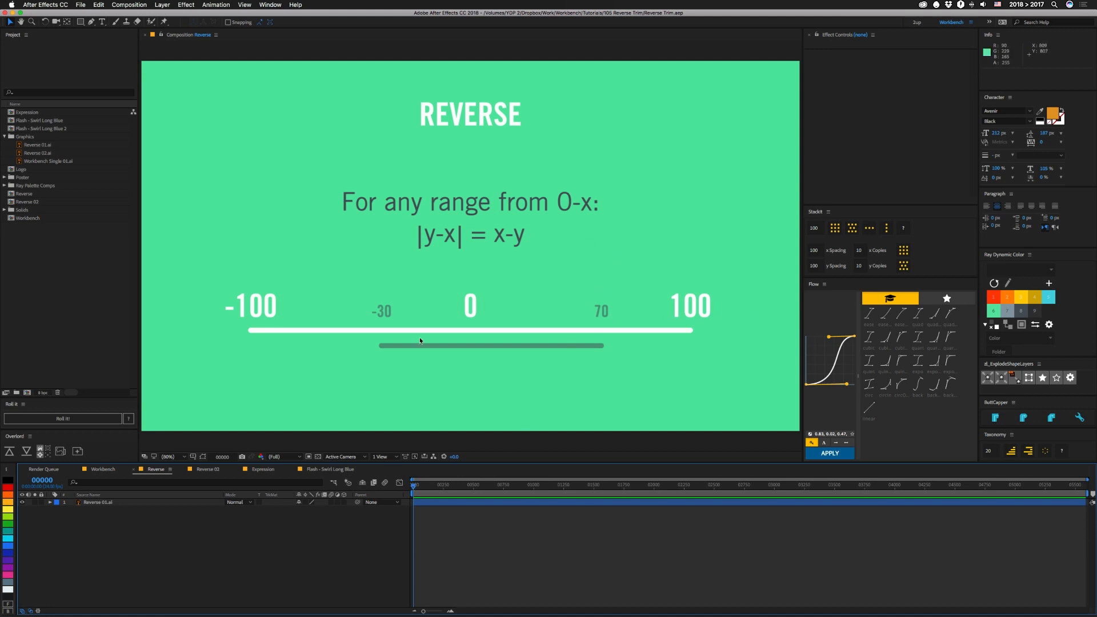
mouse_move(367, 207)
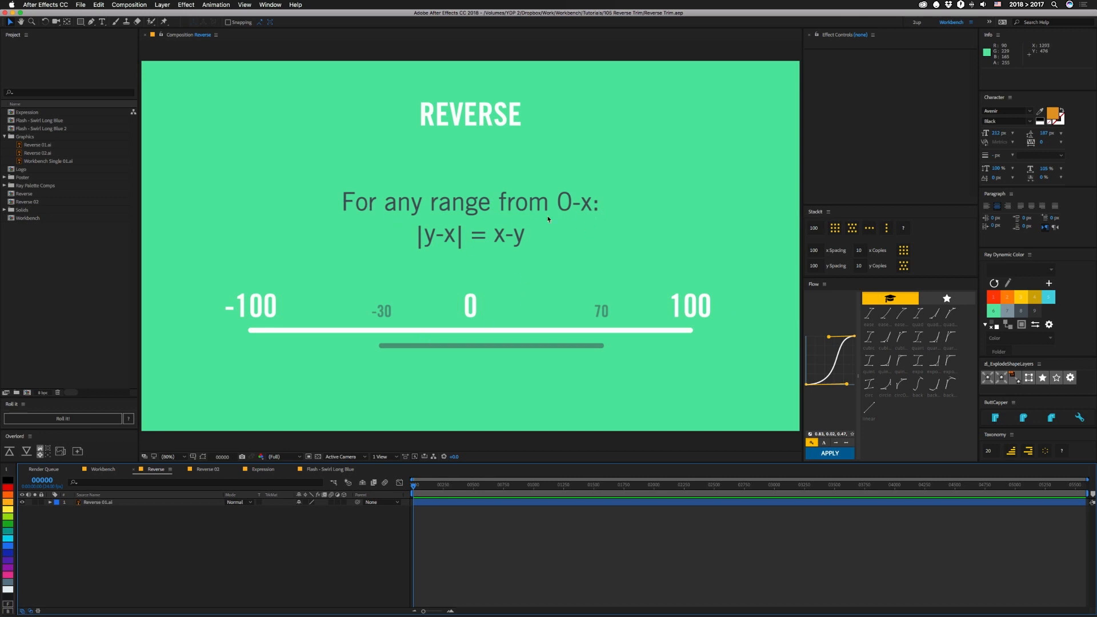
mouse_move(468, 226)
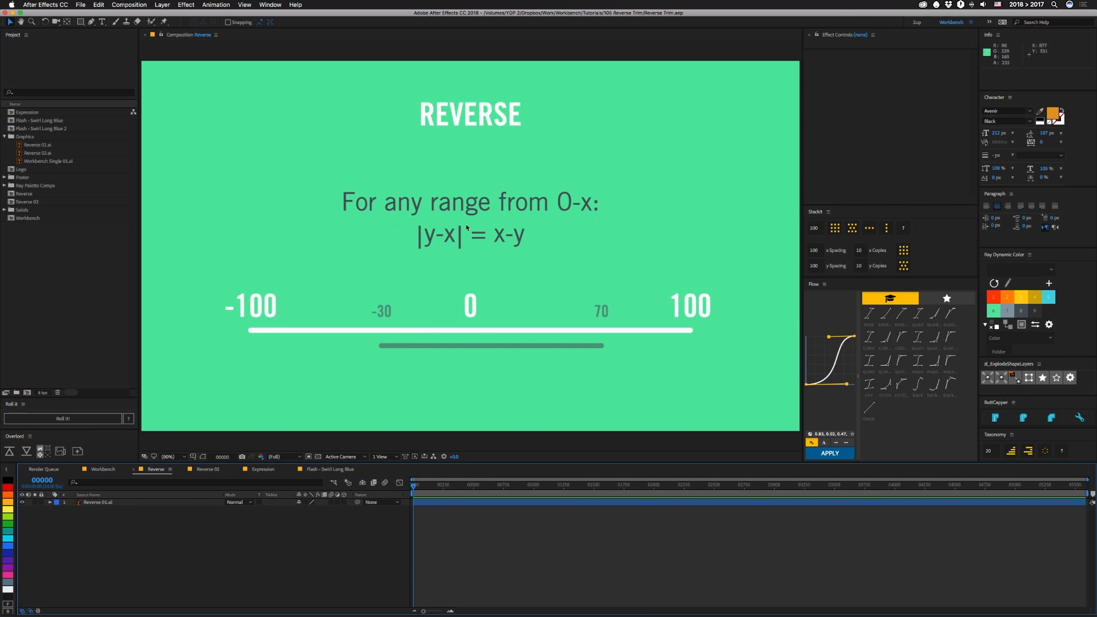
mouse_move(440, 235)
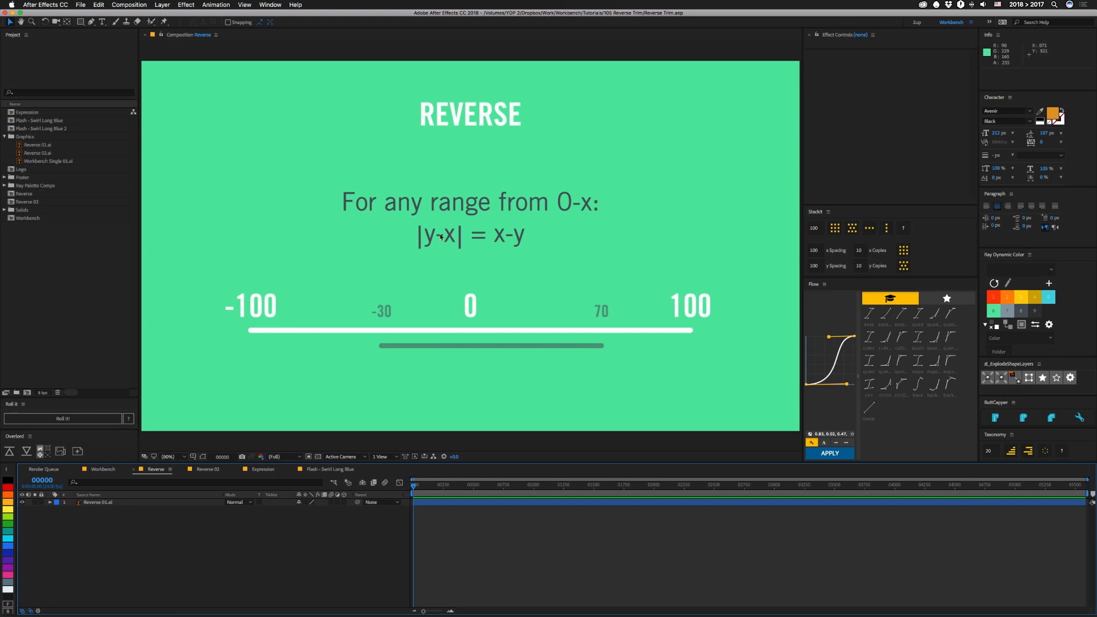
mouse_move(425, 292)
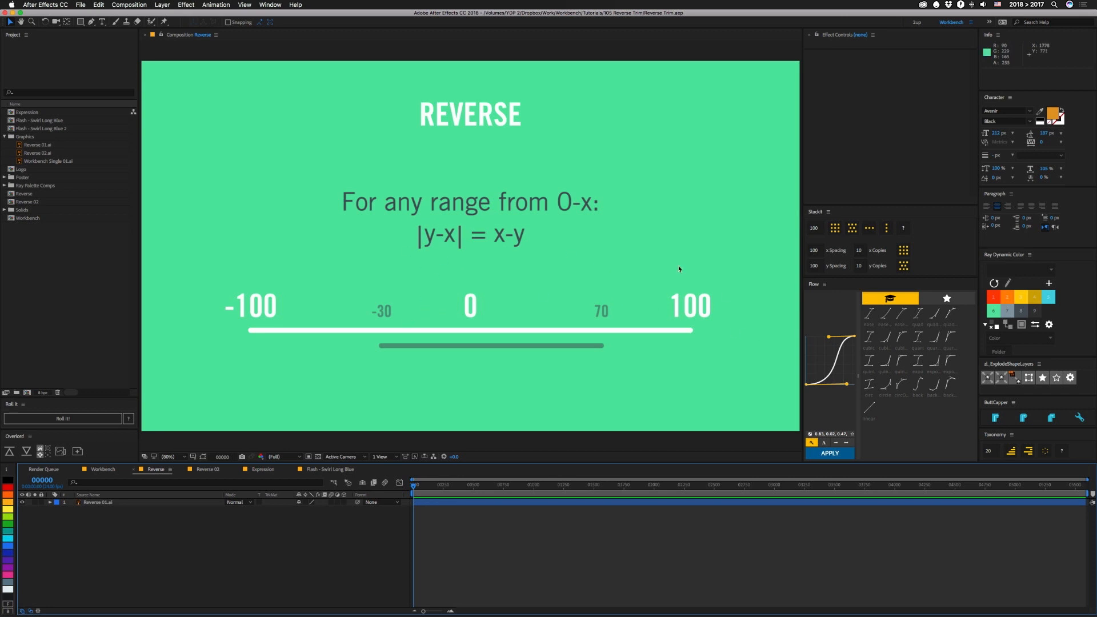
mouse_move(458, 266)
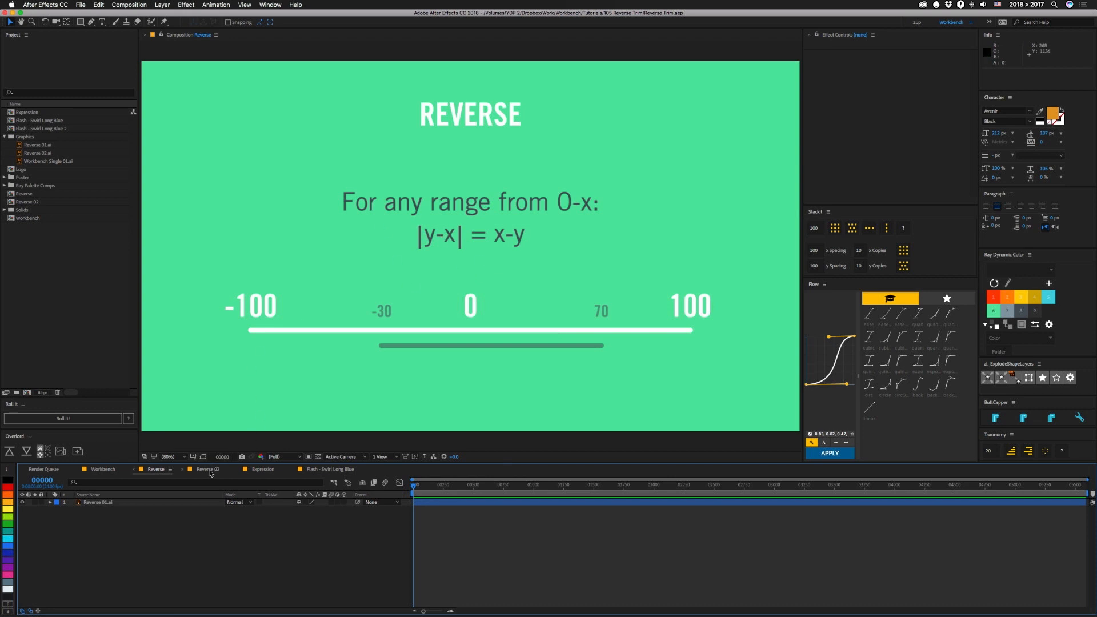
View the Reverse 02 checkbox diagram, then switch to the Expression comp.
left_click(207, 469)
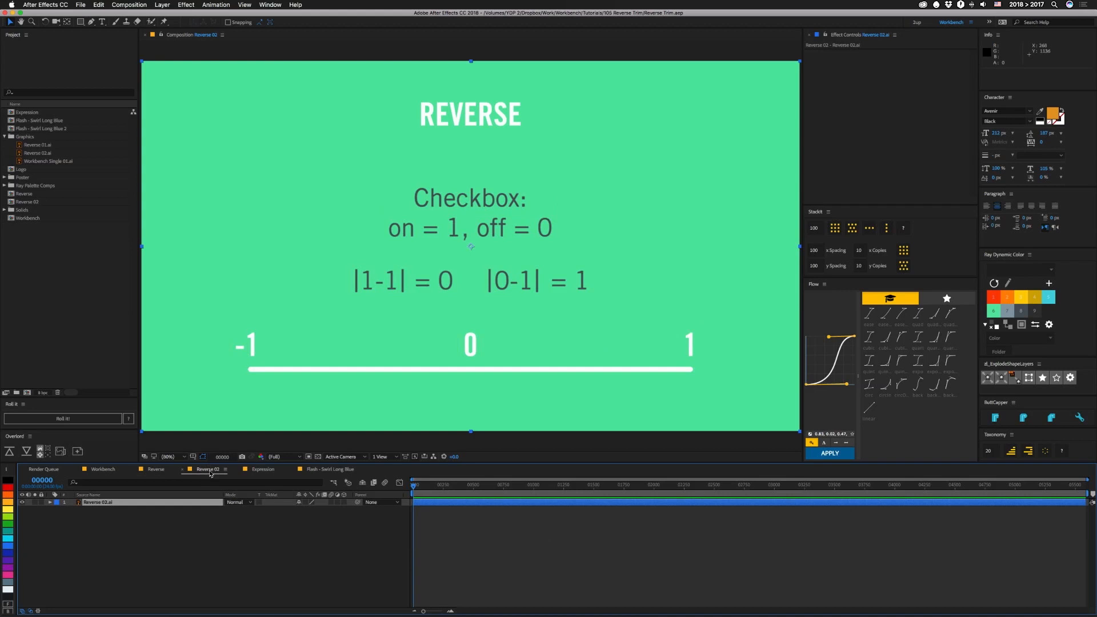
mouse_move(419, 432)
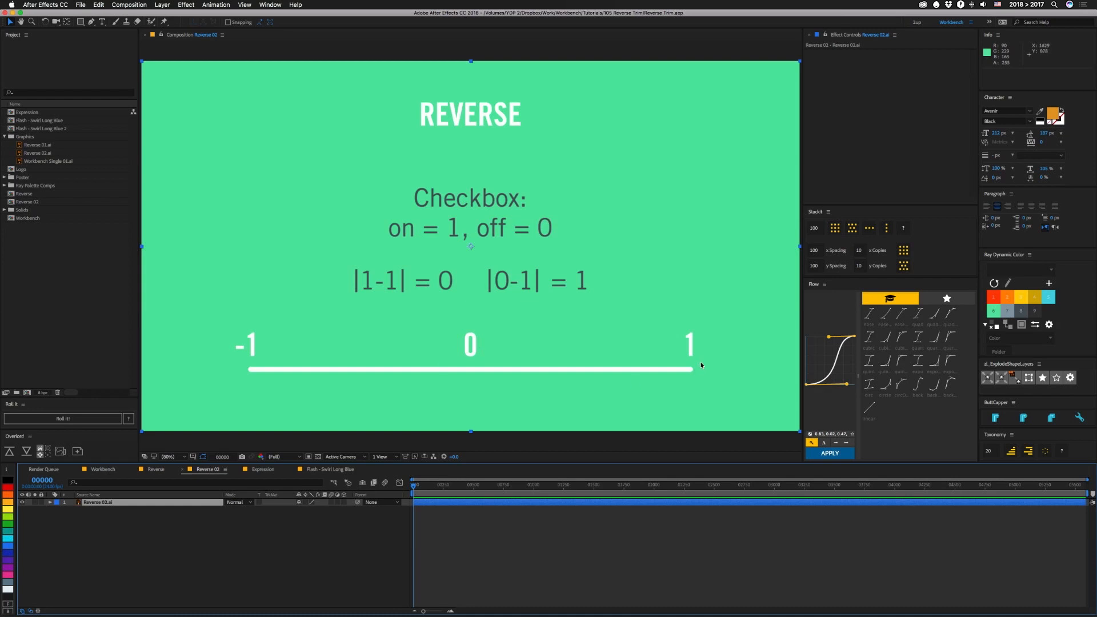
mouse_move(738, 350)
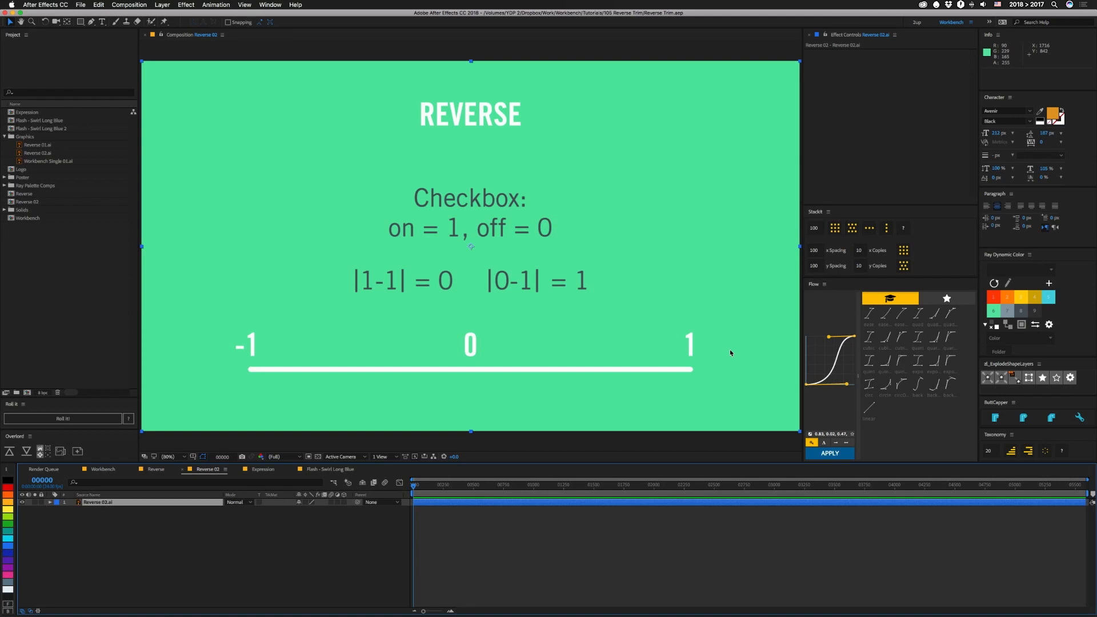
mouse_move(648, 356)
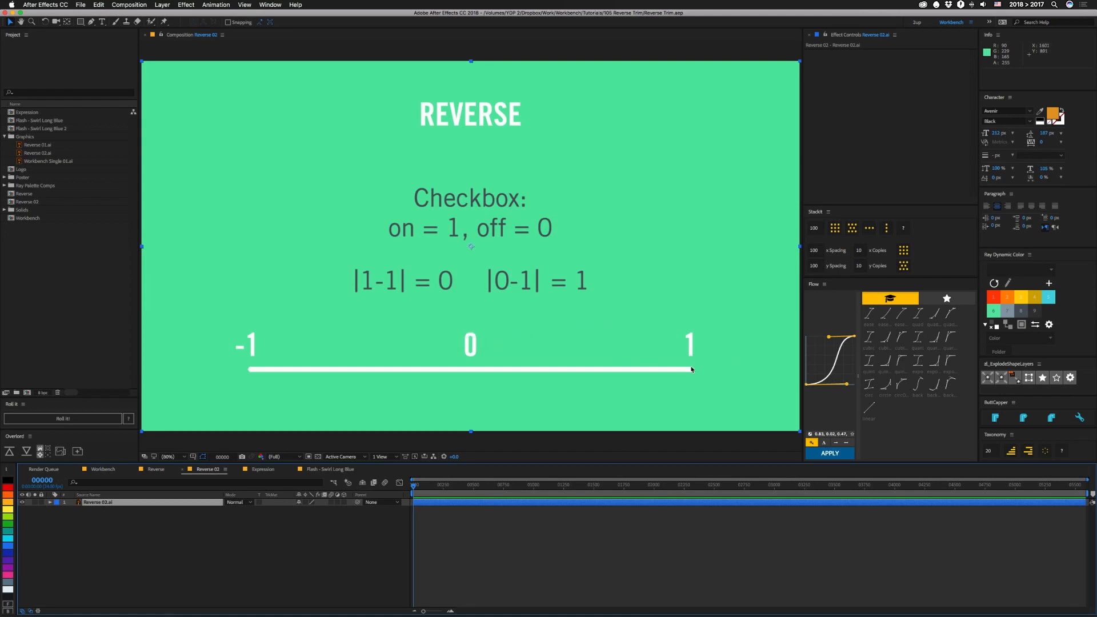
mouse_move(597, 375)
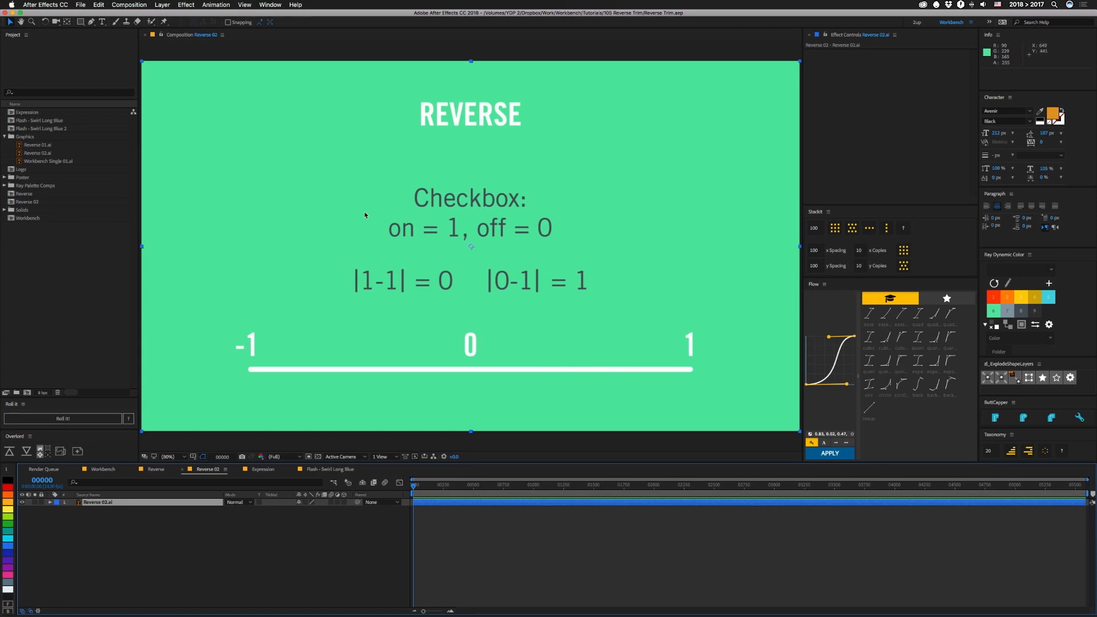
mouse_move(506, 351)
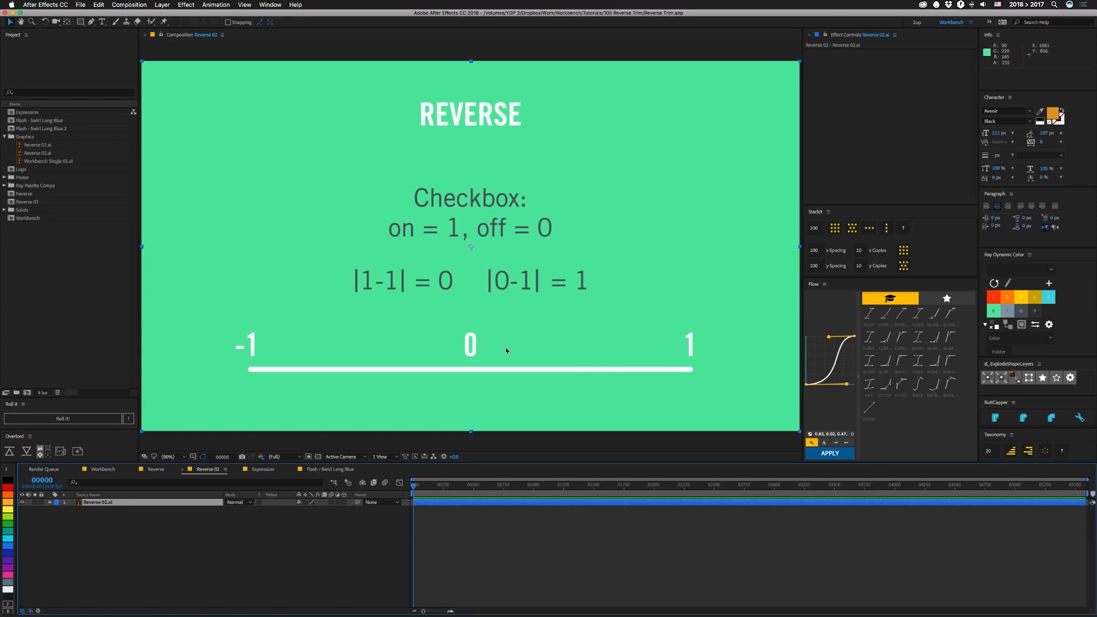
mouse_move(590, 372)
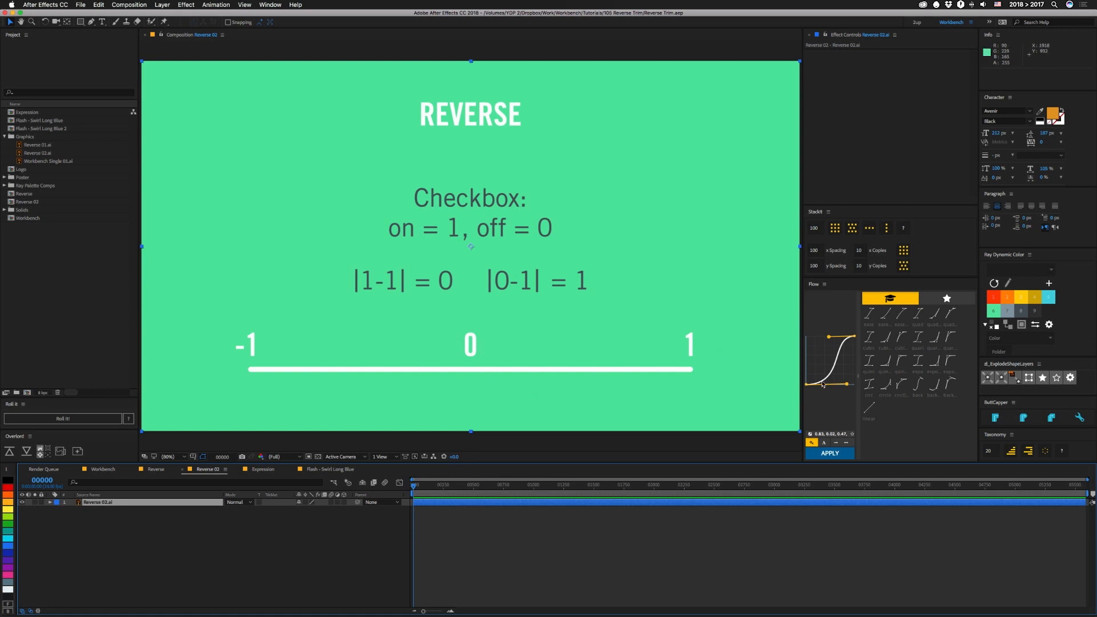
mouse_move(639, 354)
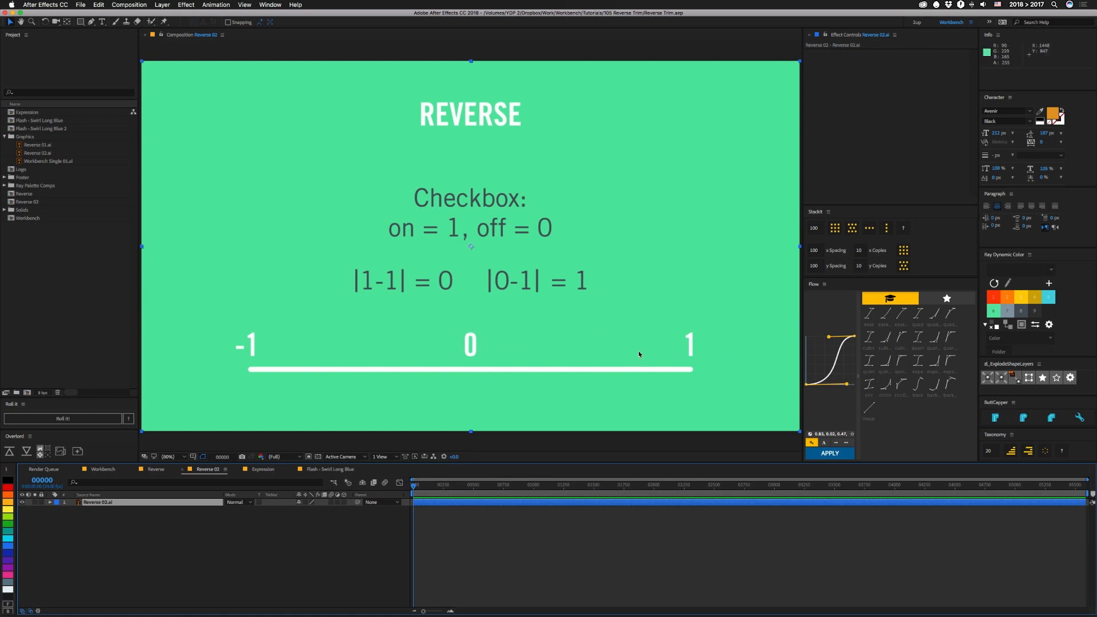
mouse_move(685, 340)
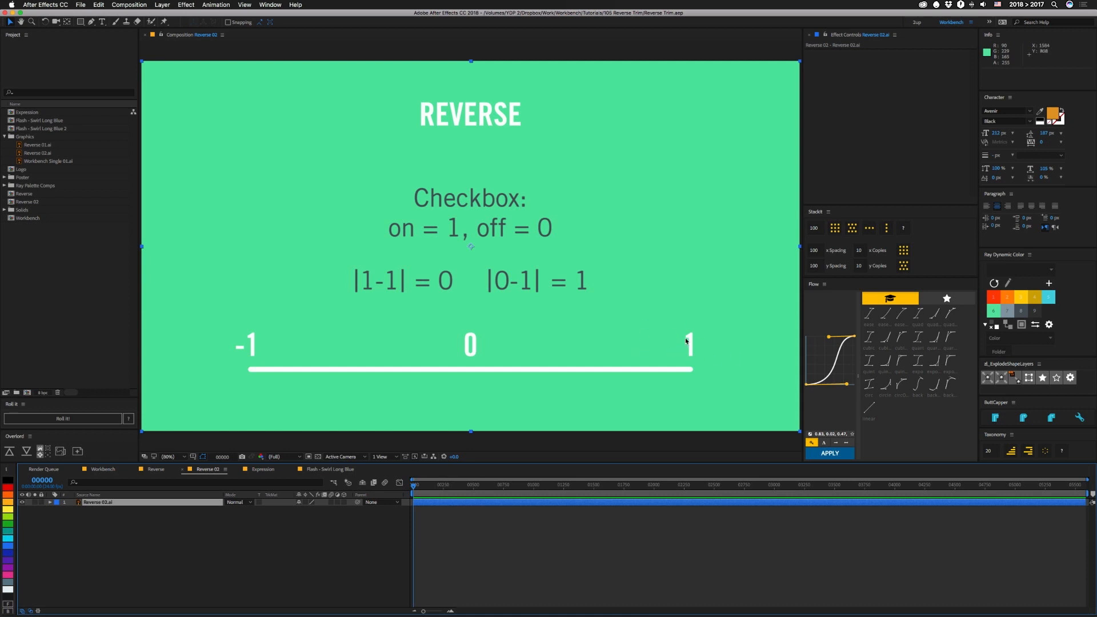
mouse_move(508, 349)
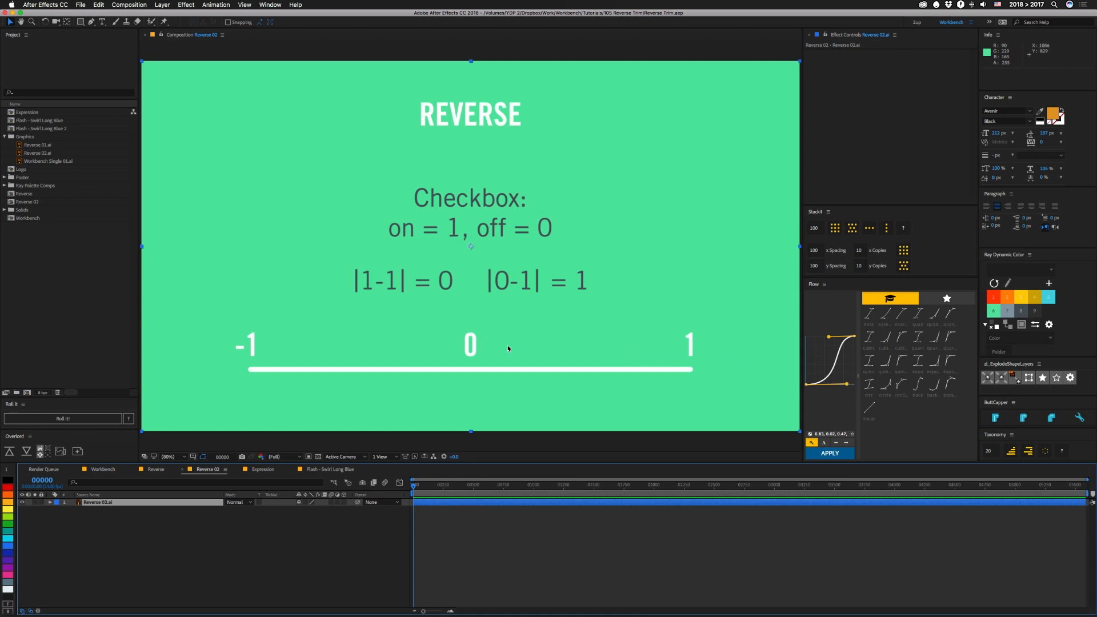
mouse_move(494, 246)
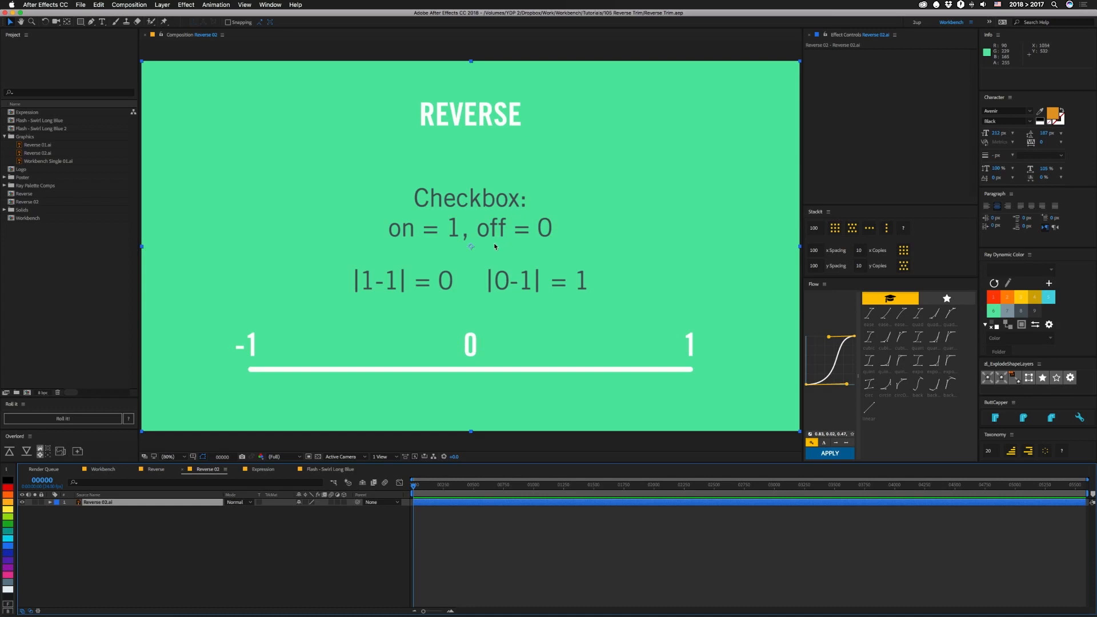
mouse_move(440, 234)
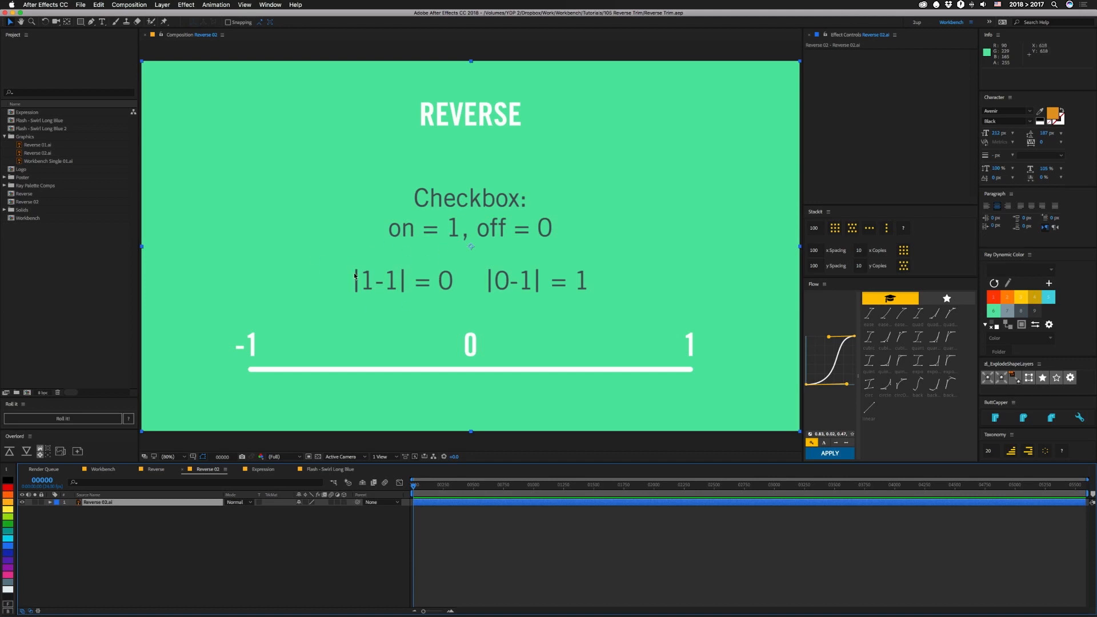
mouse_move(448, 353)
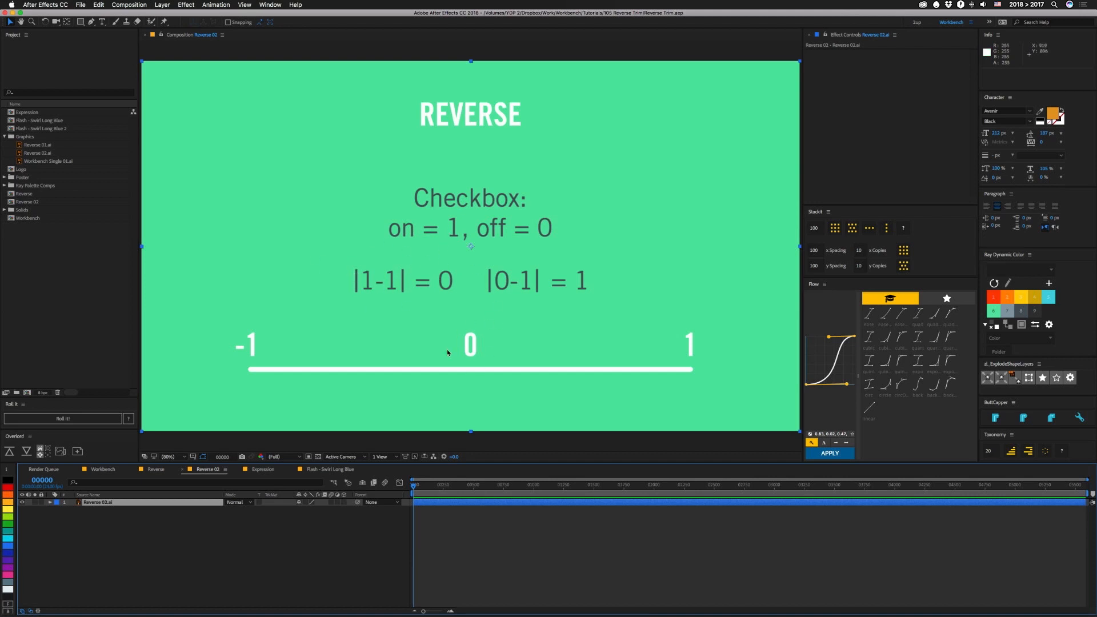
mouse_move(508, 294)
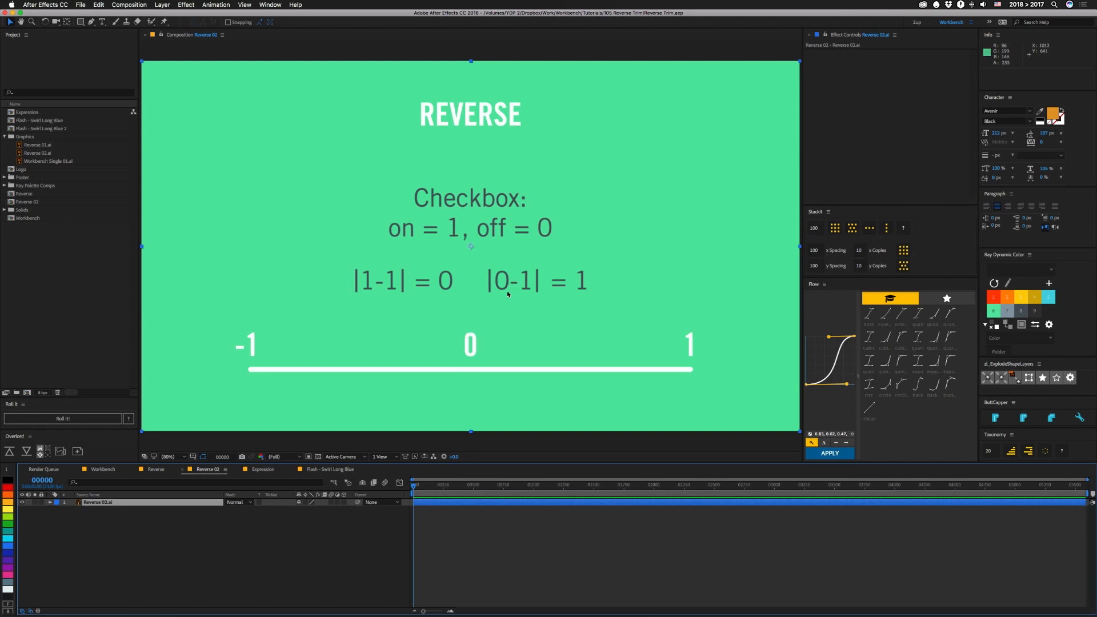
mouse_move(514, 301)
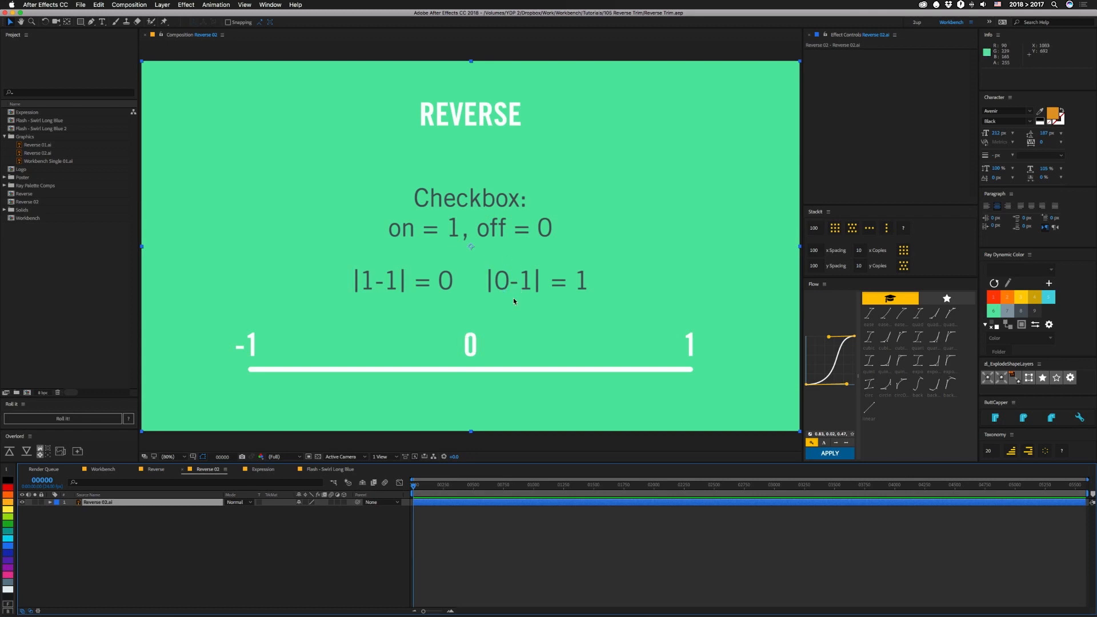
mouse_move(490, 252)
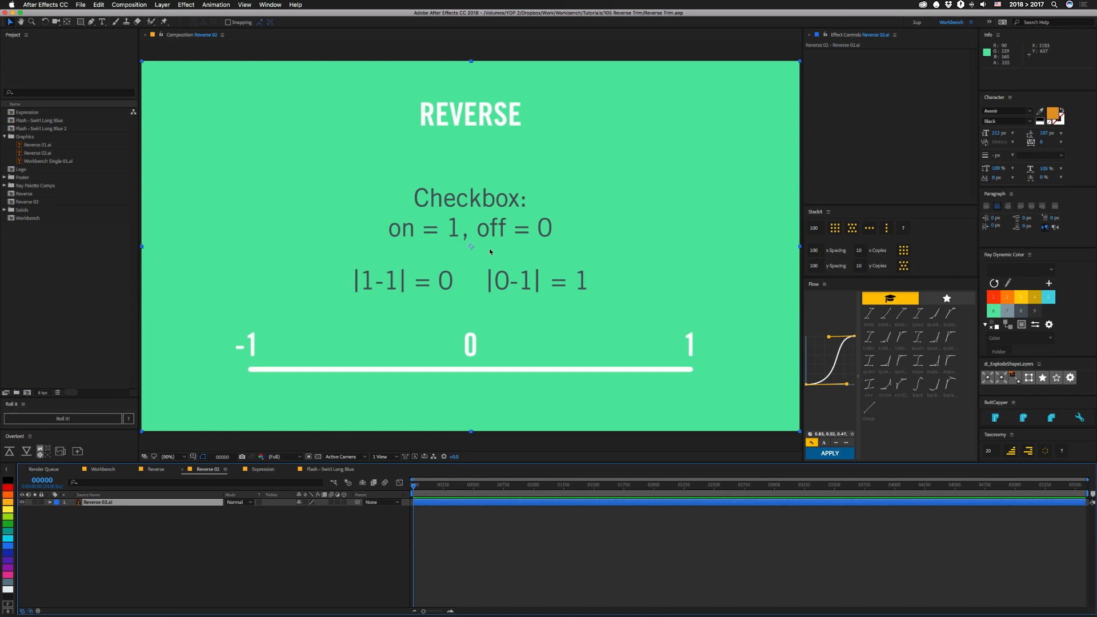
mouse_move(470, 337)
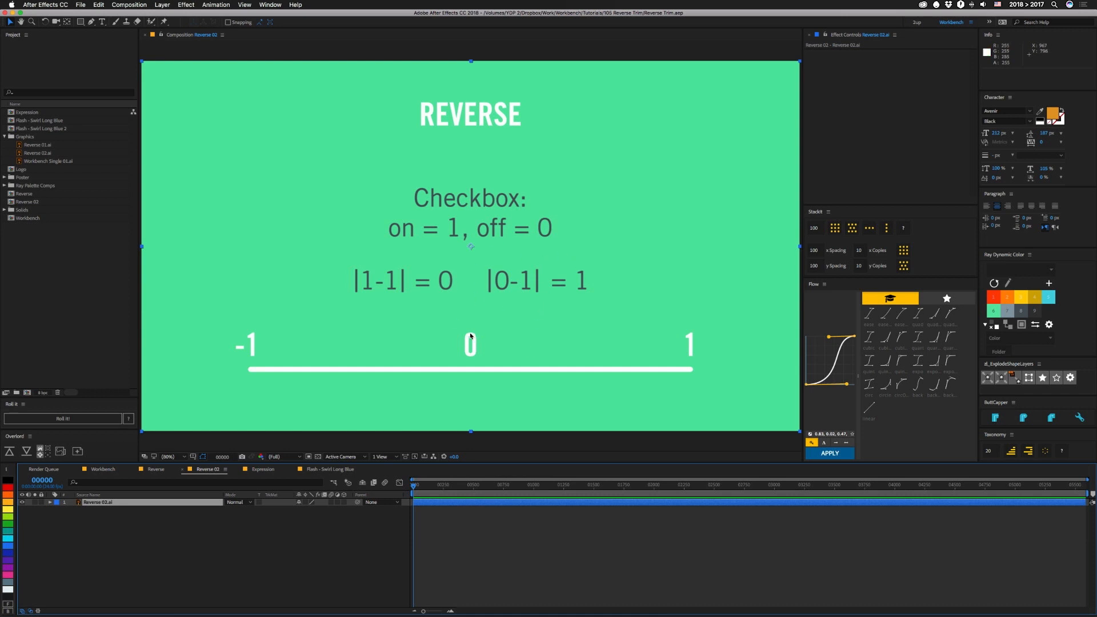
mouse_move(511, 317)
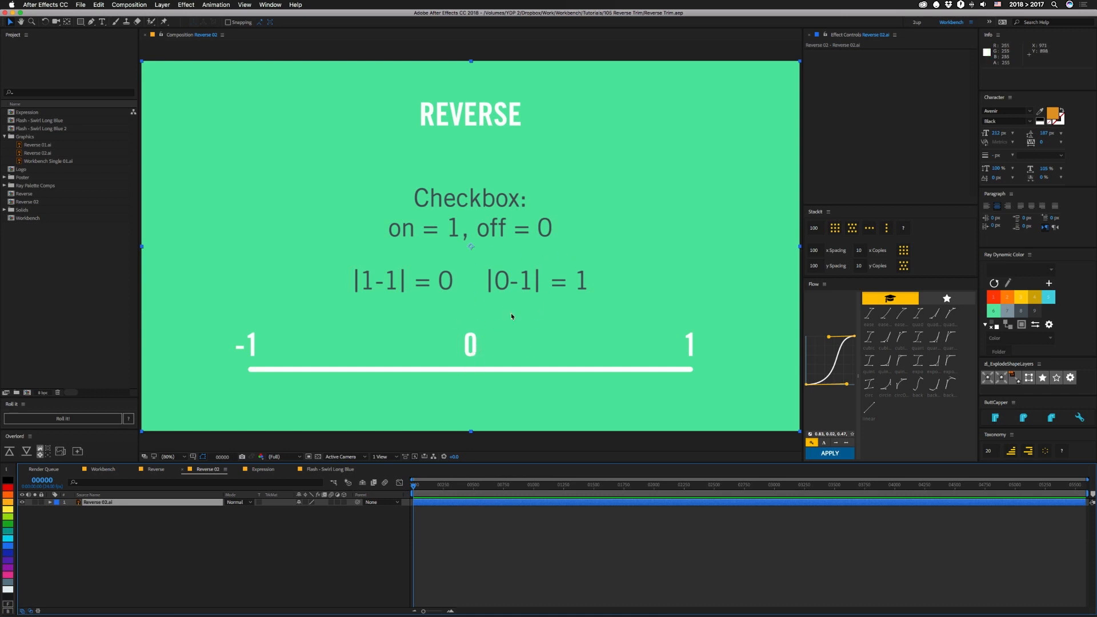
mouse_move(666, 325)
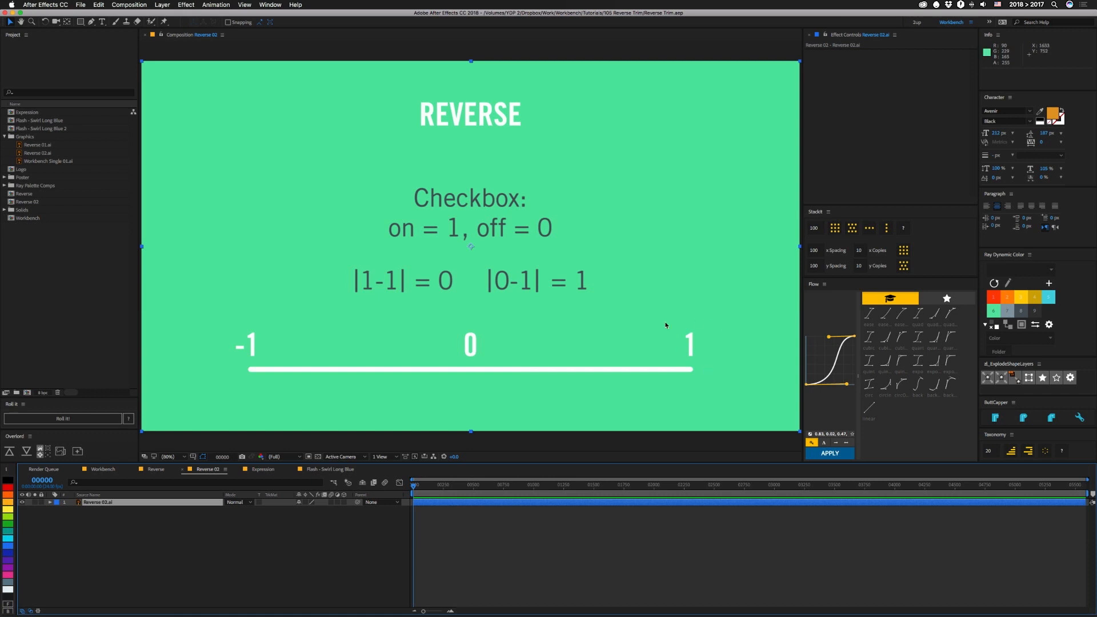
mouse_move(506, 311)
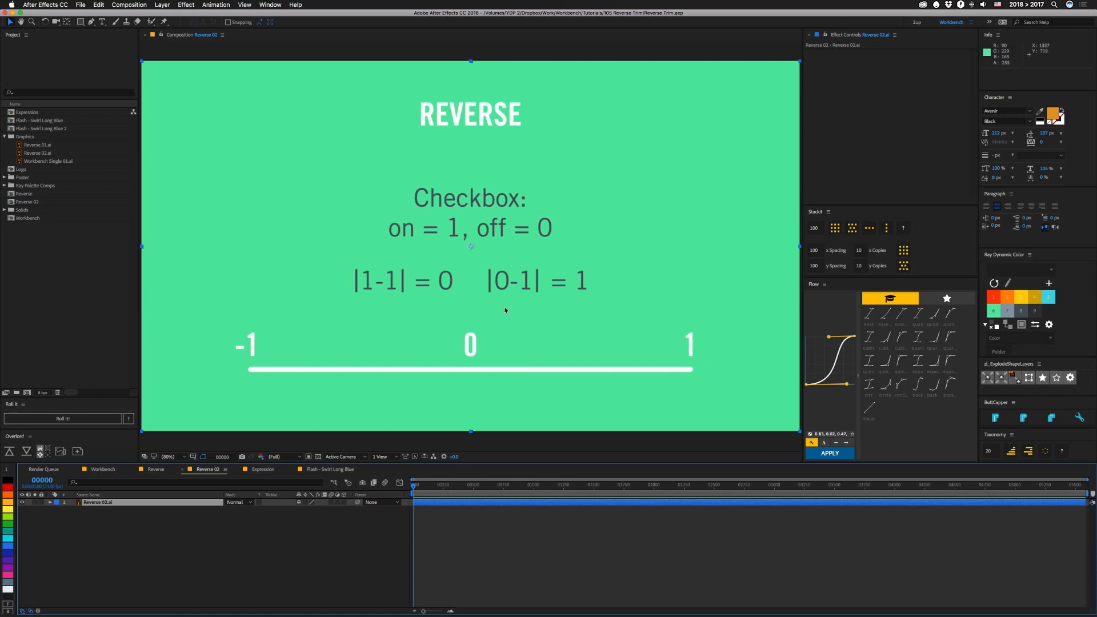
mouse_move(726, 371)
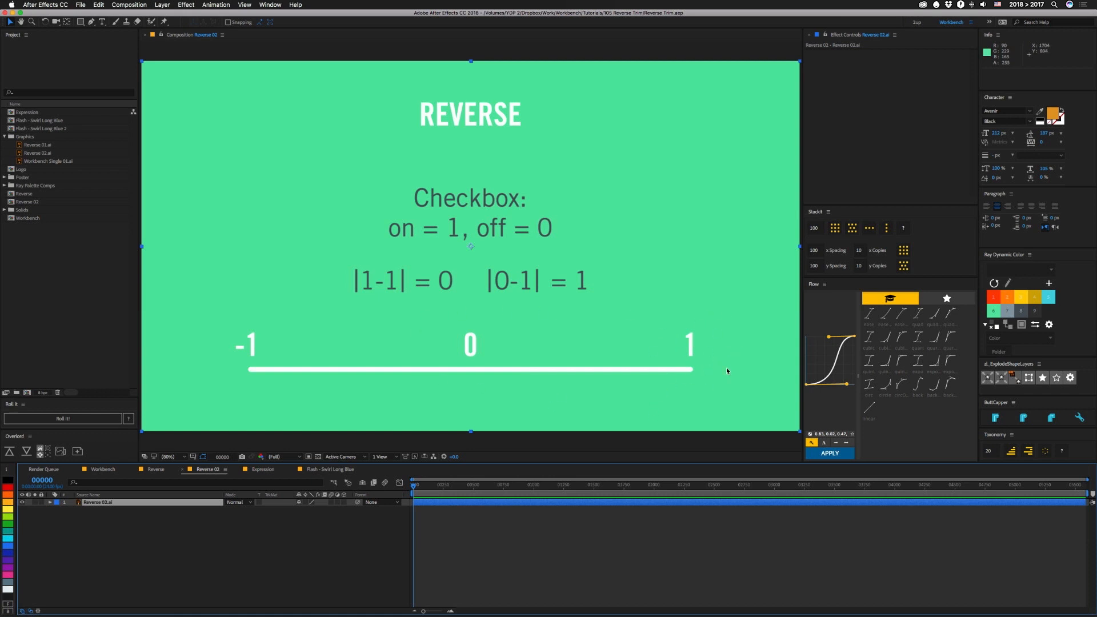
left_click(262, 469)
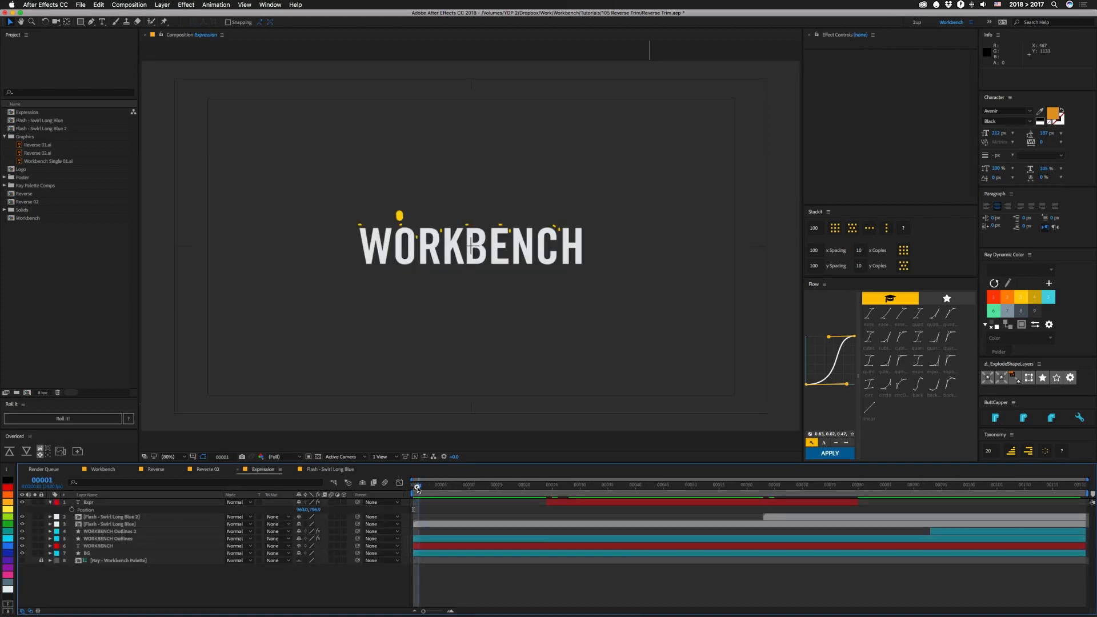
Turn on Reverse for the WORKBENCH Outlines layer and preview a later frame.
left_click(105, 539)
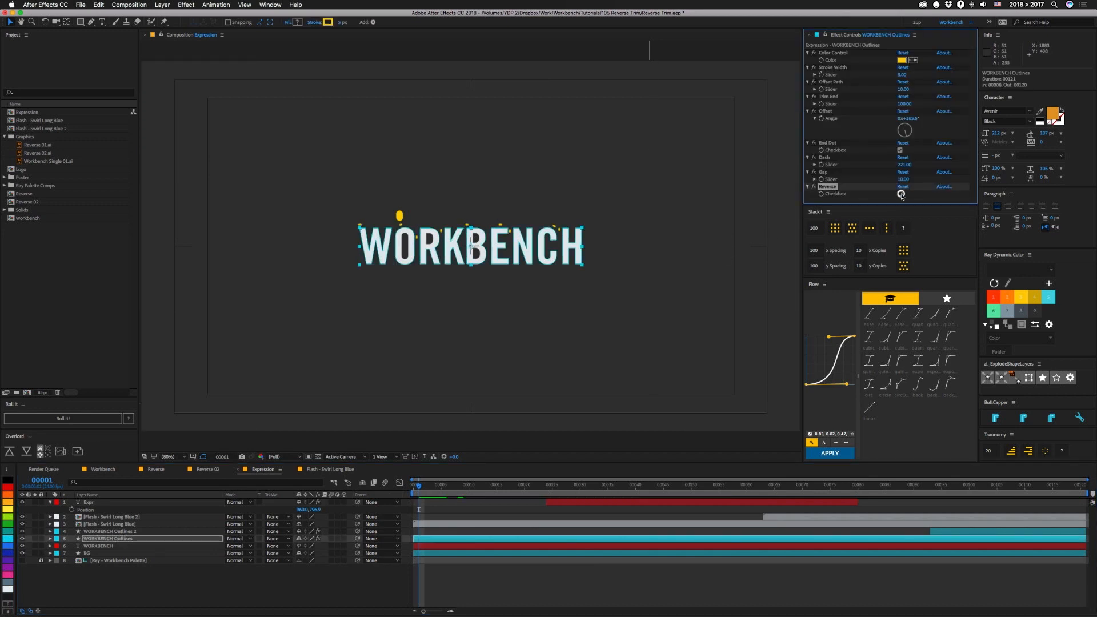
left_click(899, 194)
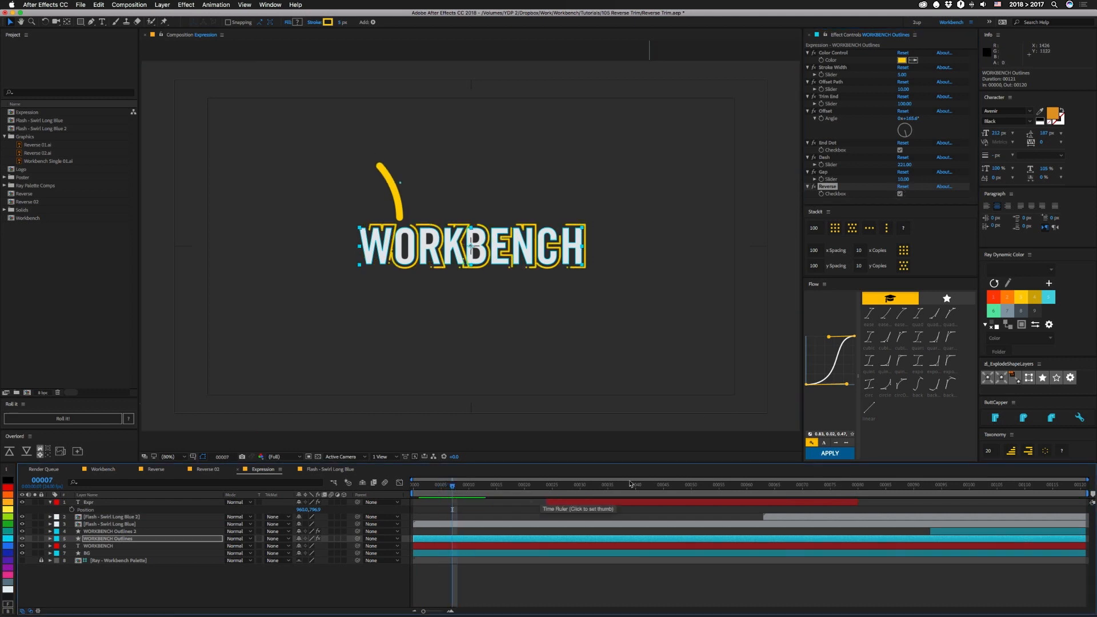
left_click(651, 485)
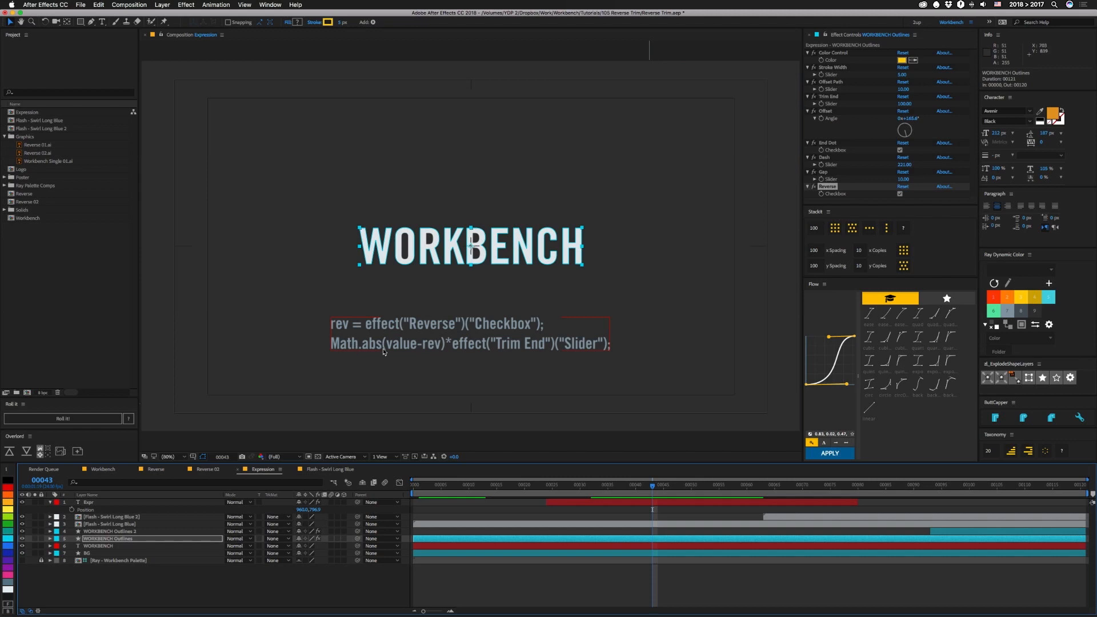
mouse_move(411, 354)
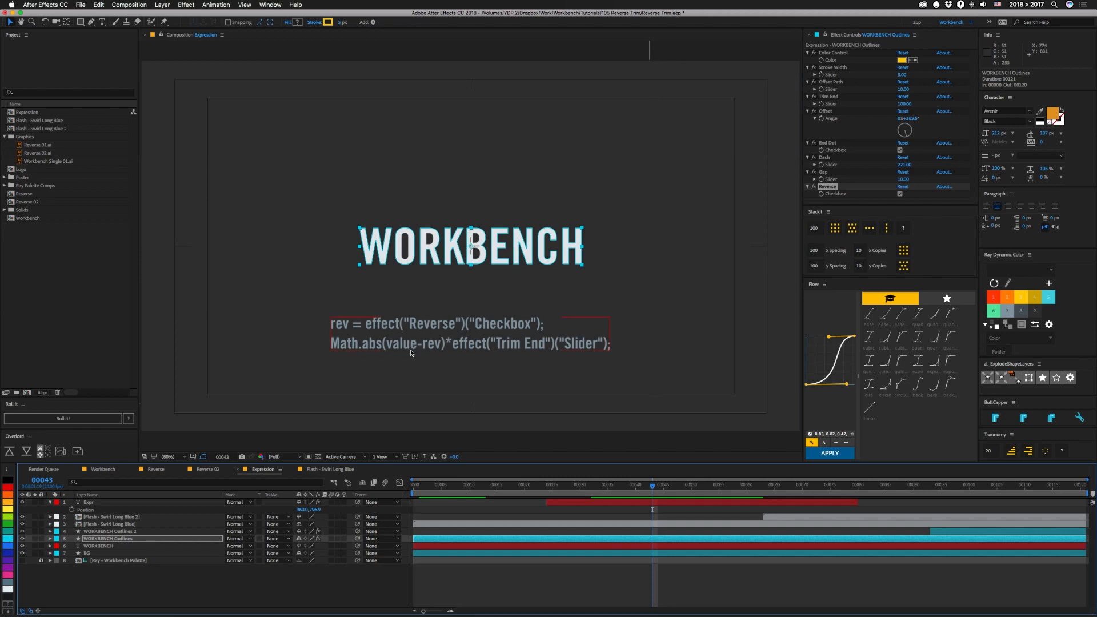
mouse_move(438, 355)
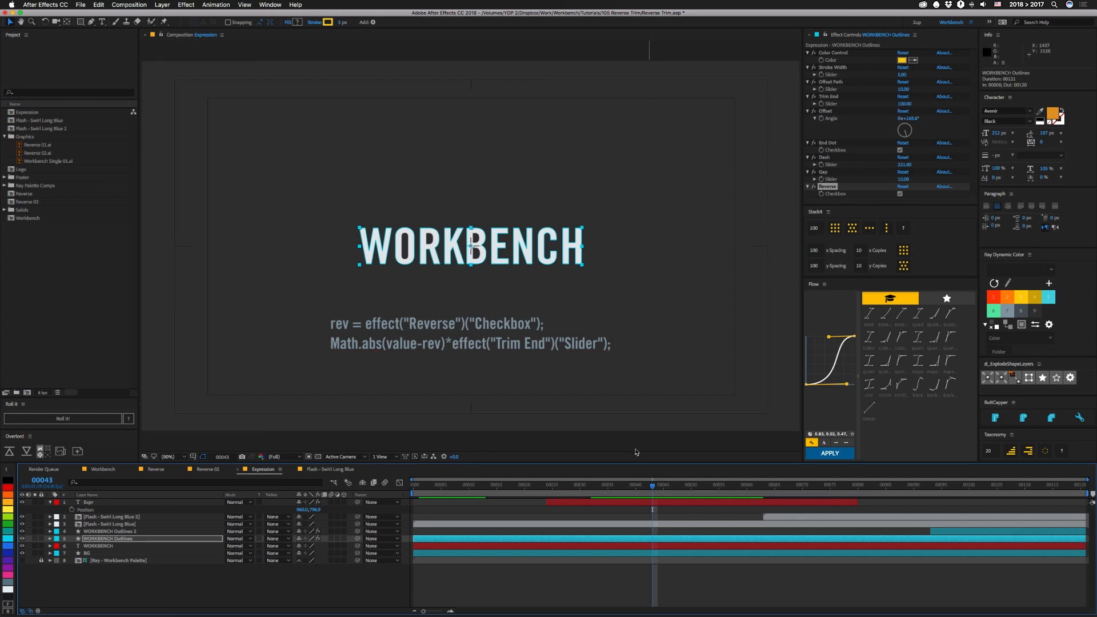
left_click(742, 485)
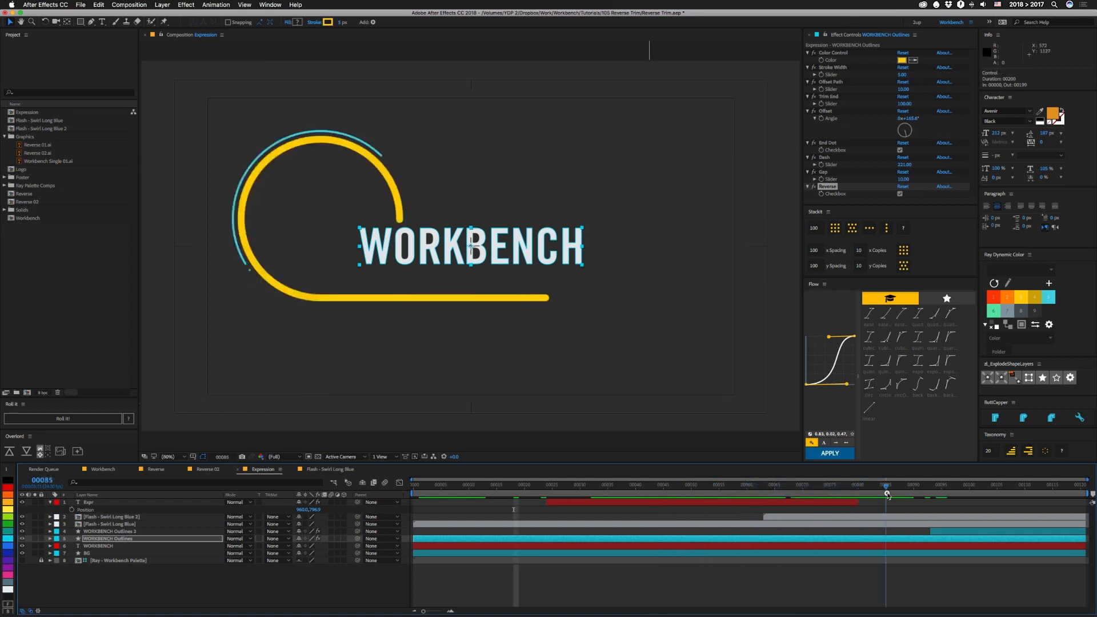
In Flash - Swirl Long Blue, select the Control layer to reveal its Reverse checkbox.
left_click(328, 469)
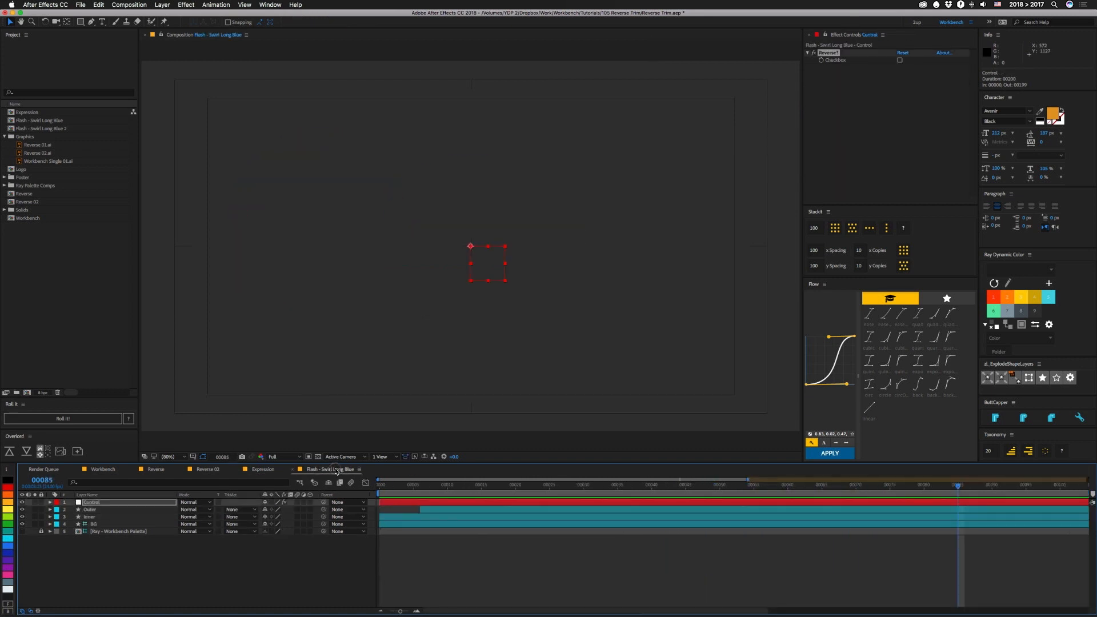
left_click(91, 516)
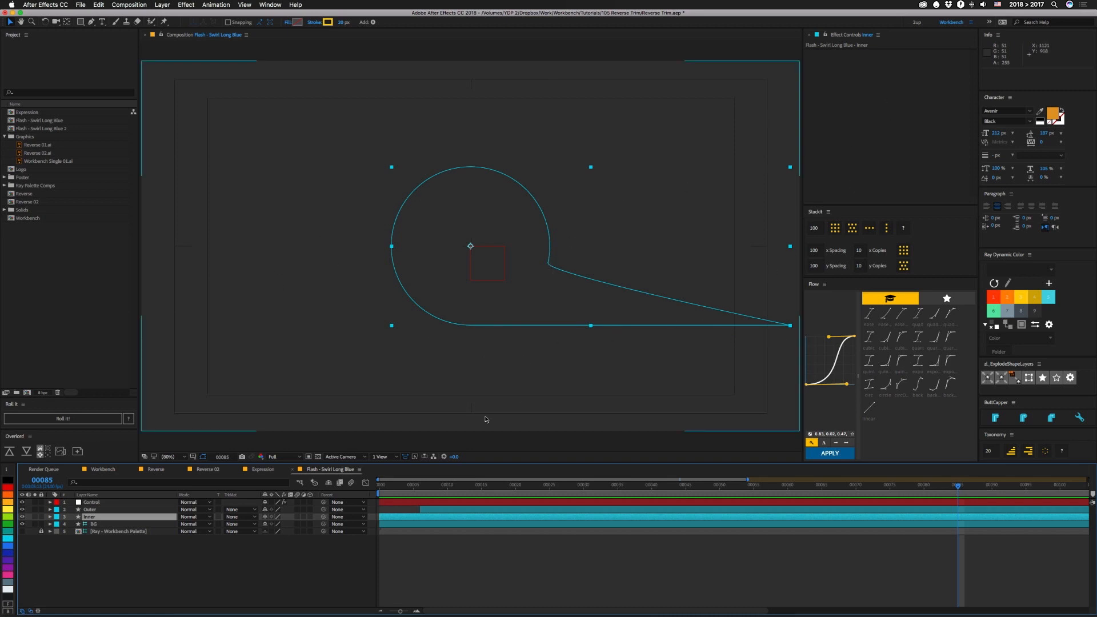
left_click(92, 502)
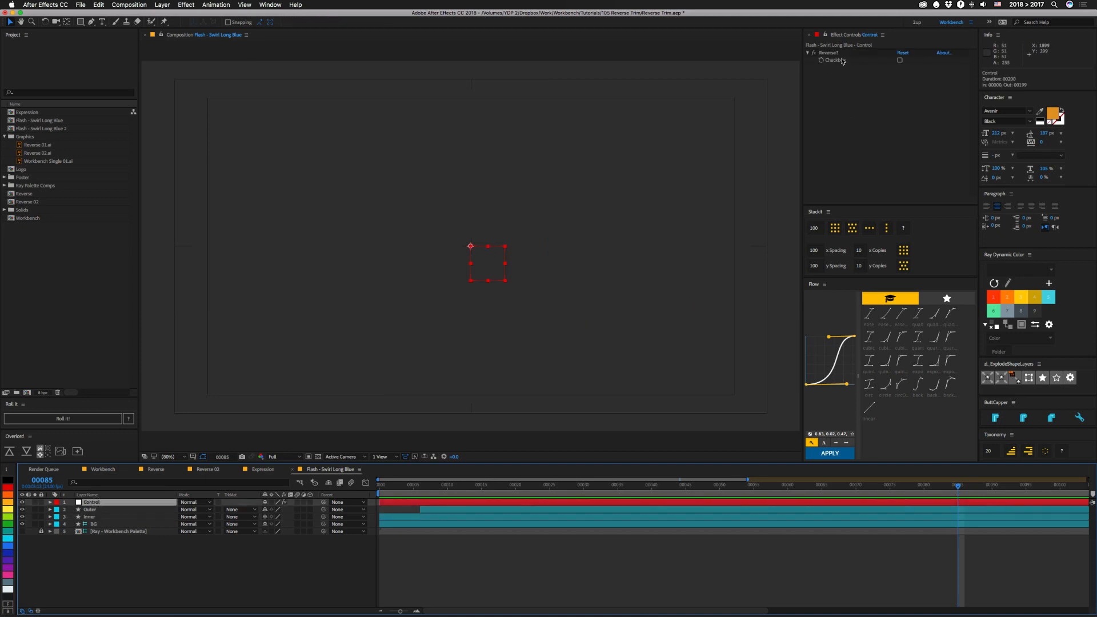
mouse_move(436, 500)
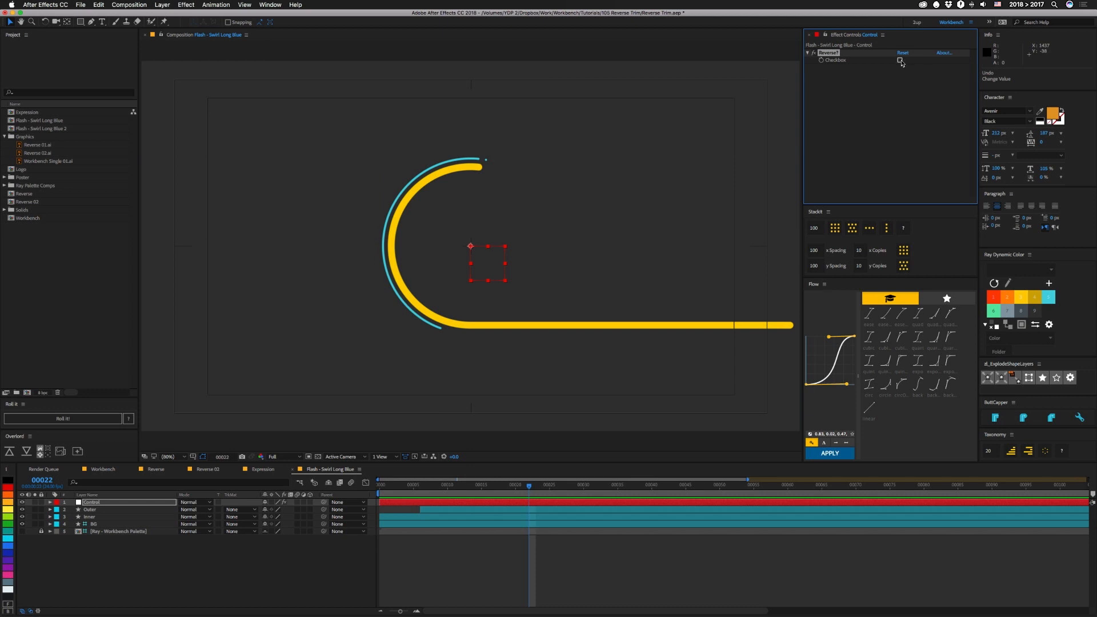
Enable Reverse on the Control layer so the blue swirl plays backwards.
left_click(899, 61)
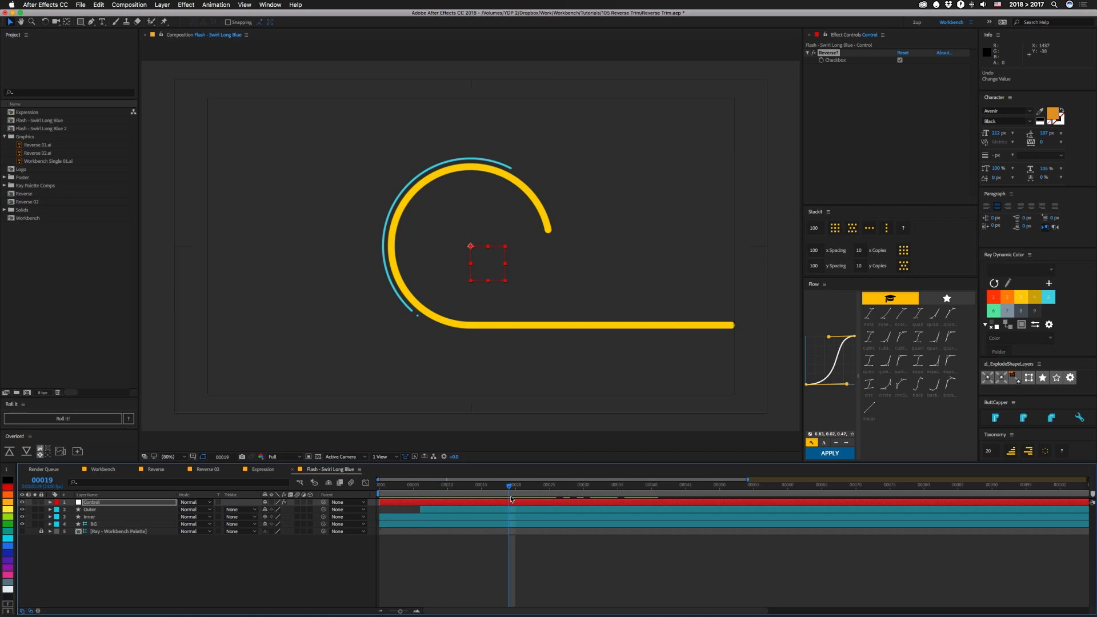
left_click(899, 59)
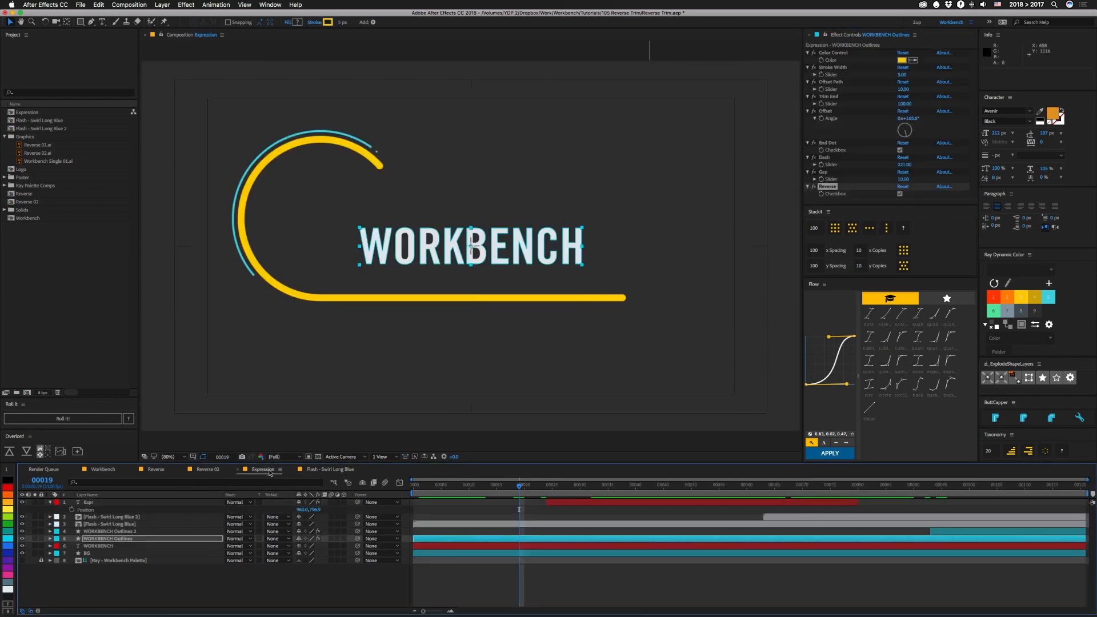
key("Space")
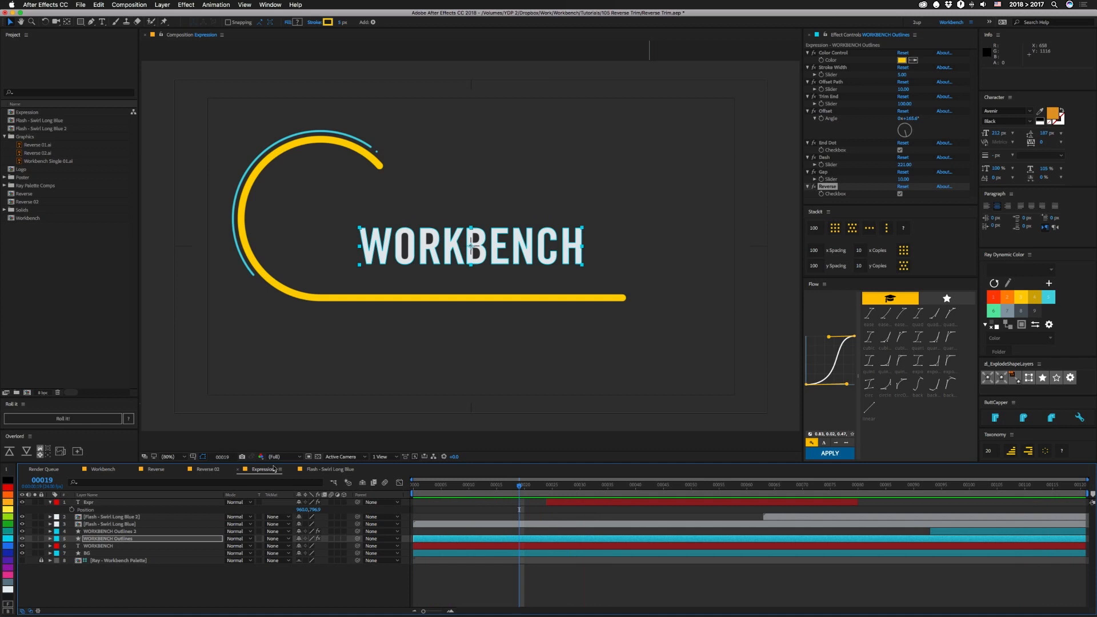
left_click(900, 193)
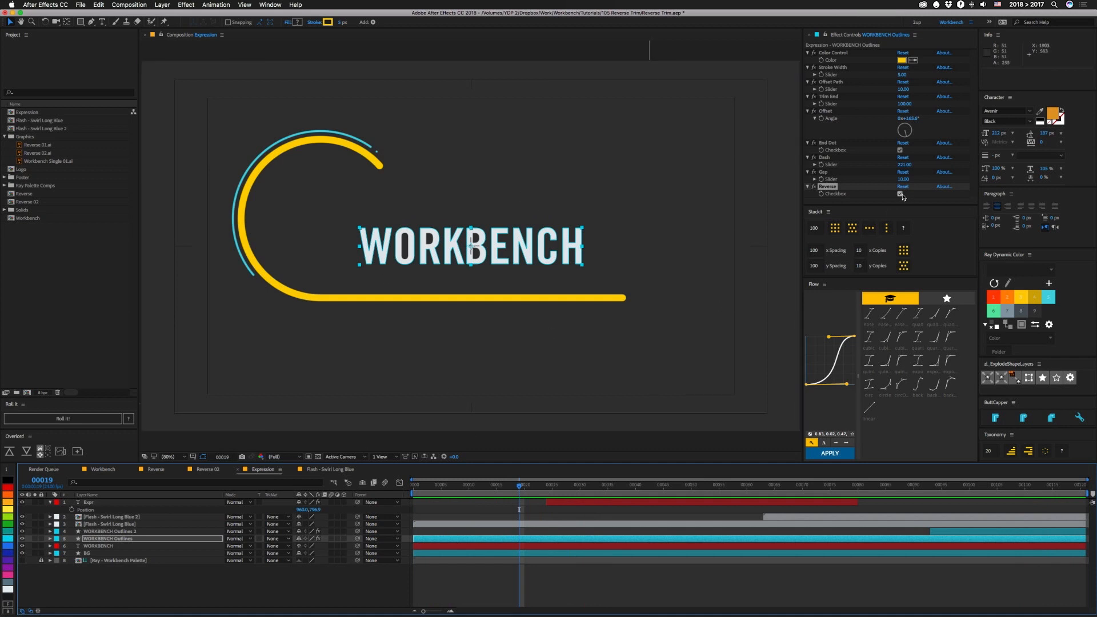